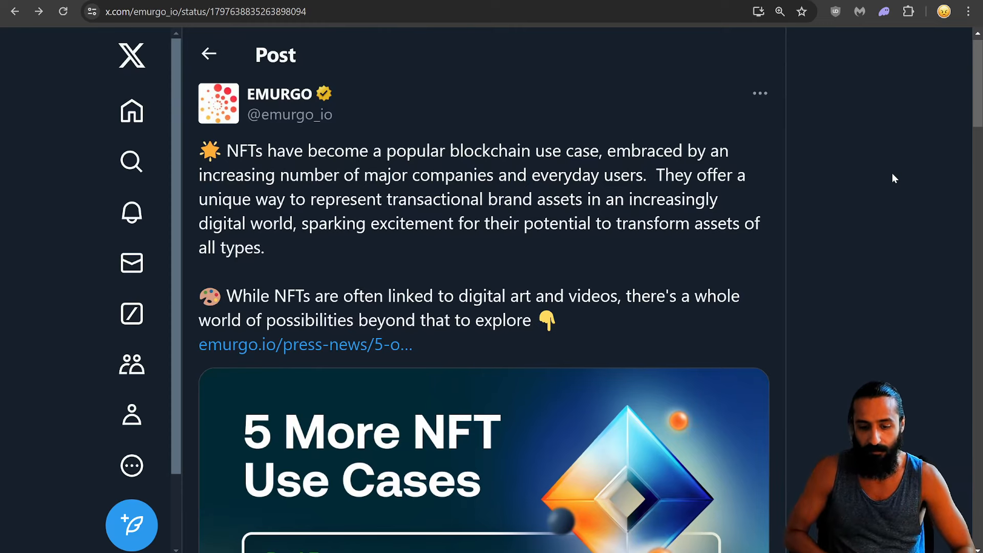
Scroll the full-size NFT use cases infographic to its finance, ticketing and resale entries
scroll("down", 3)
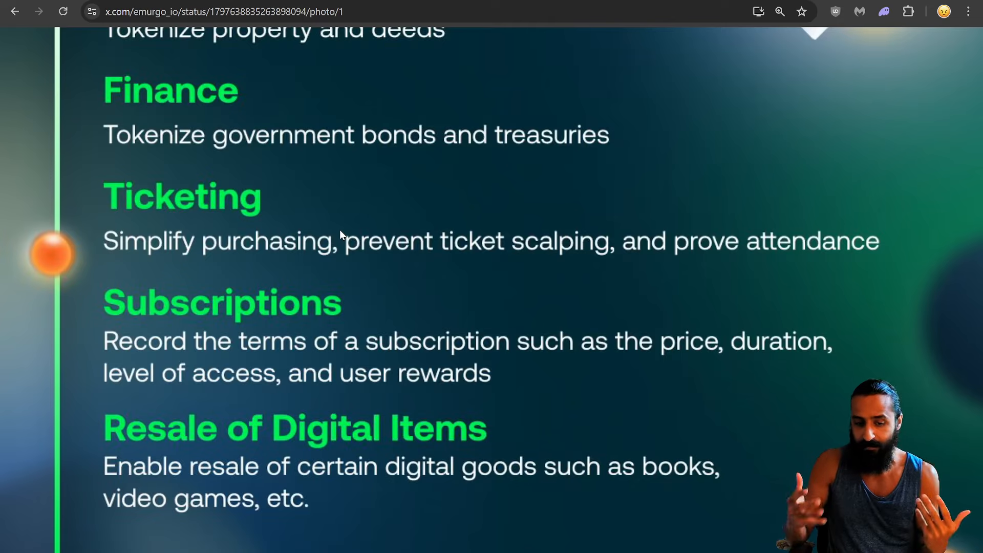
mouse_move(231, 227)
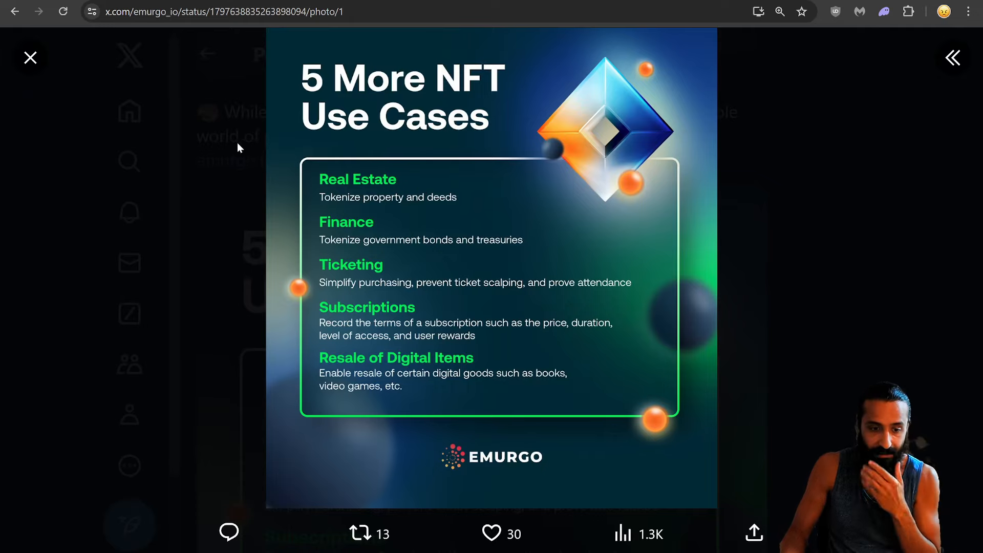
Close the NFT image and land on the Adaverse News Mehen USDM post with its text deselected
left_click(30, 57)
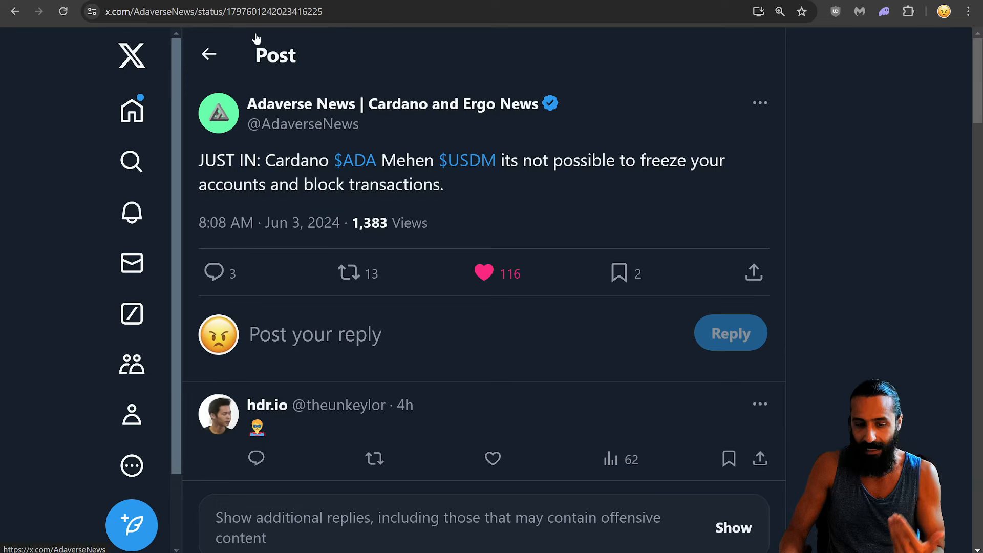
mouse_move(566, 201)
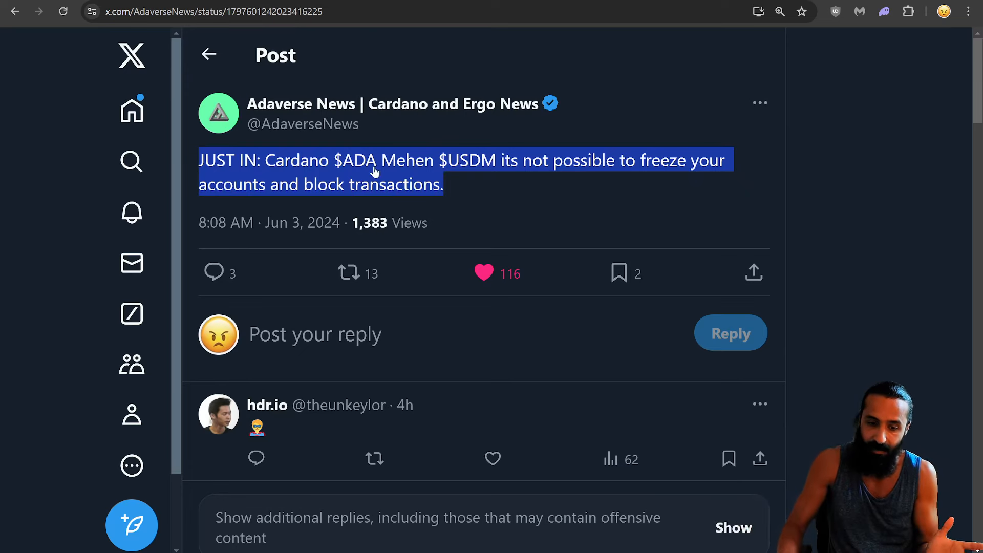
left_click(570, 197)
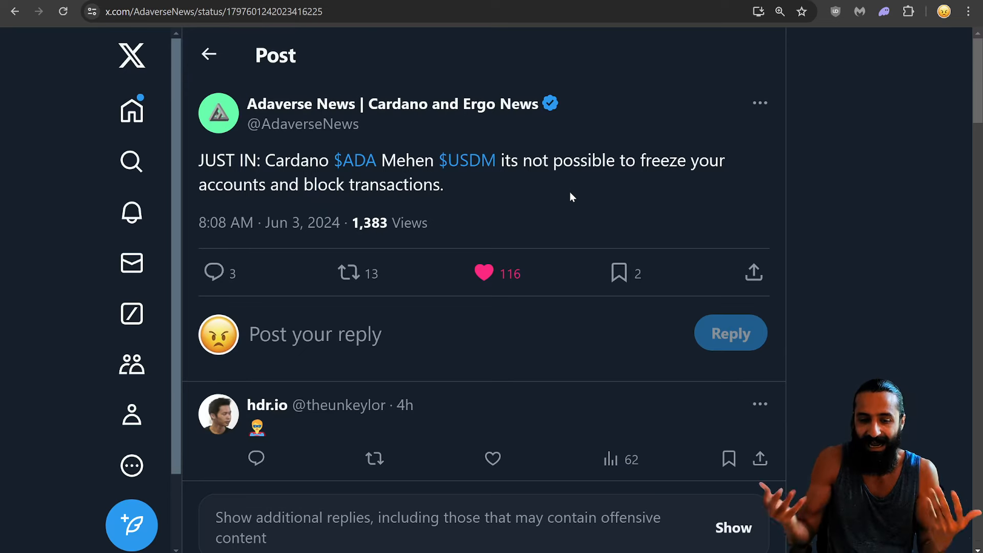
mouse_move(485, 274)
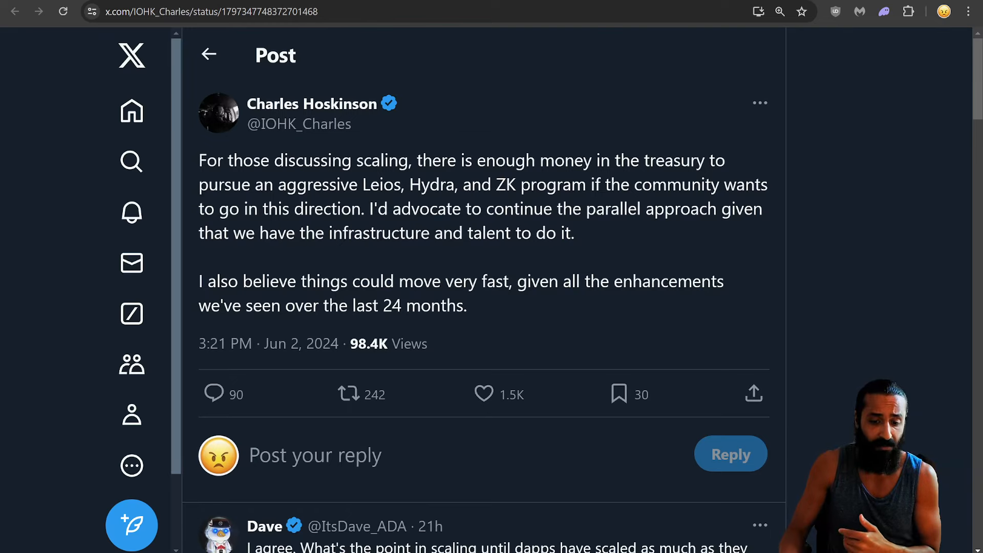
mouse_move(675, 331)
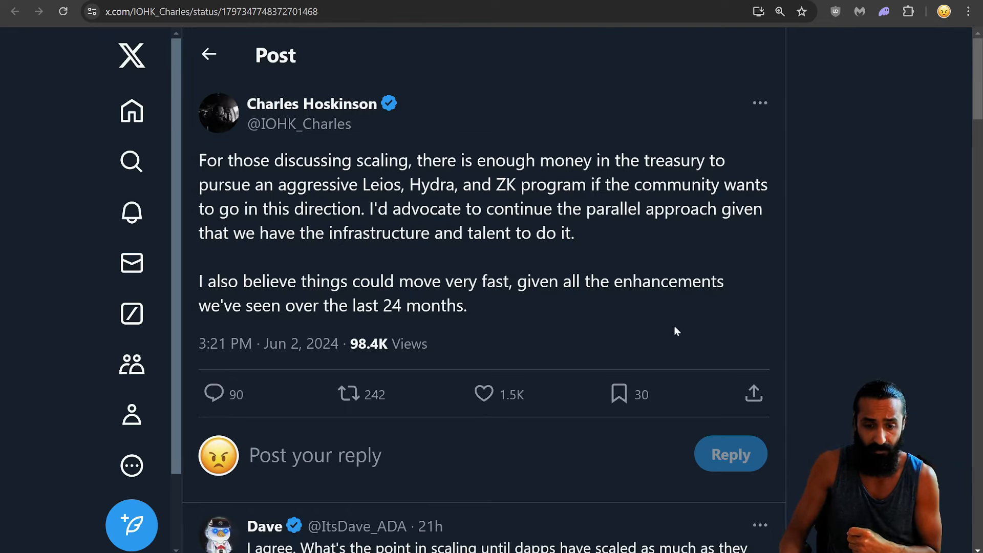
mouse_move(624, 344)
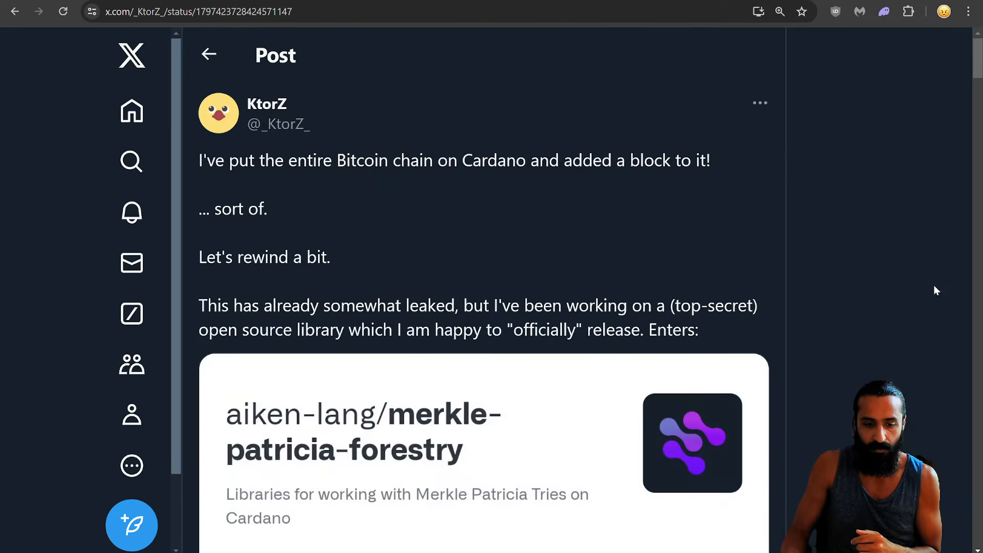
mouse_move(778, 182)
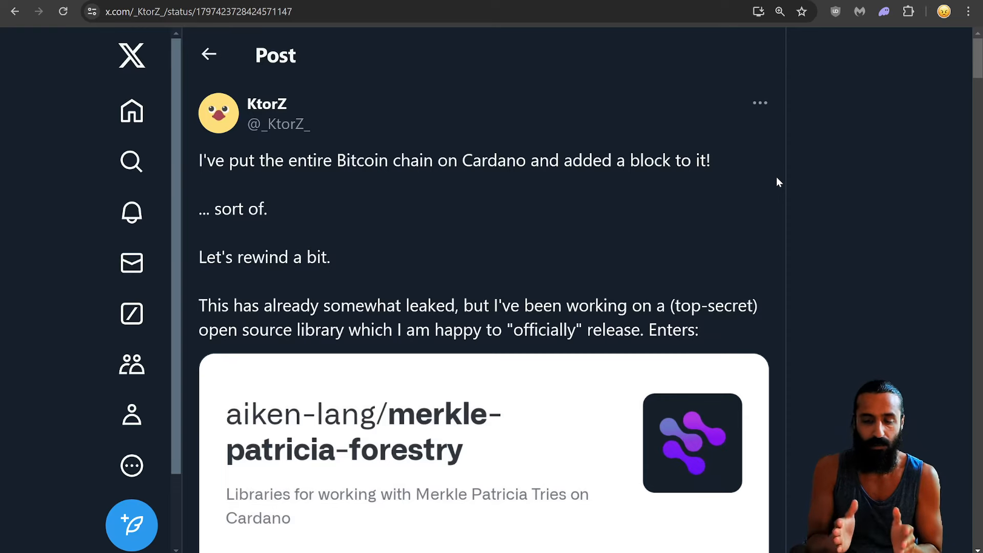
Scroll the KtorZ post past the GitHub card to its stats and the first reply on two libraries
scroll("down", 3)
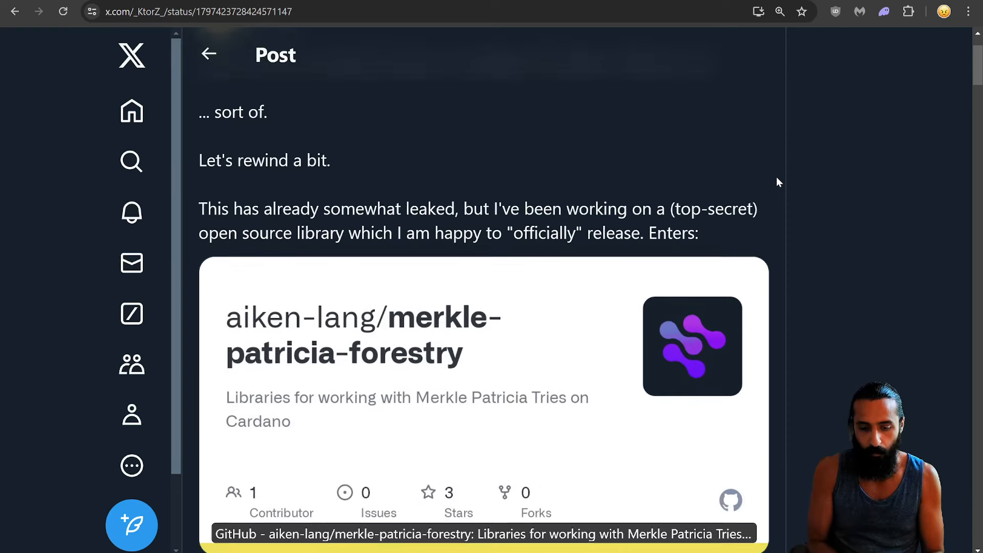
scroll("down", 3)
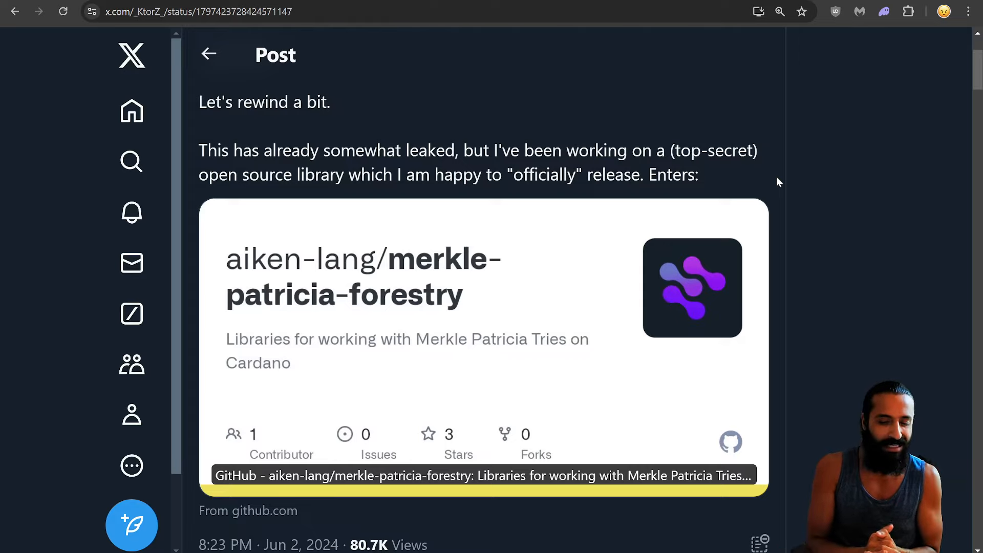
scroll("down", 3)
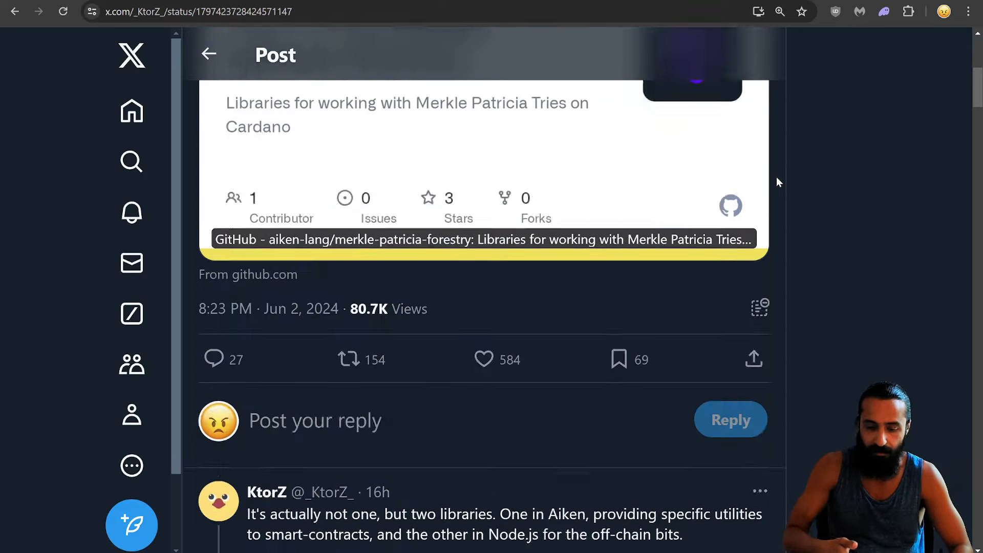
Scroll the thread to the replies on authenticated key-value structures and Merkle Patricia Tries
scroll("down", 3)
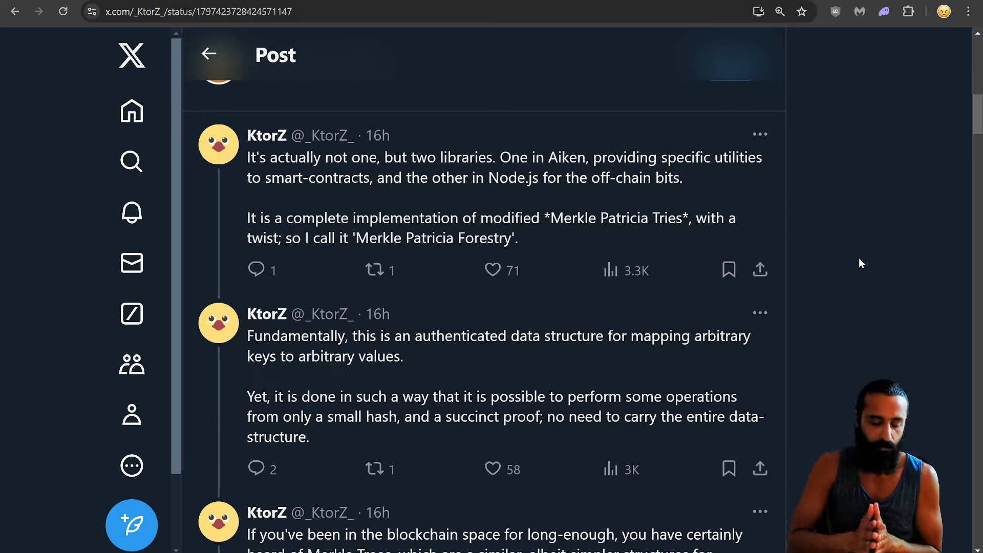
scroll("down", 3)
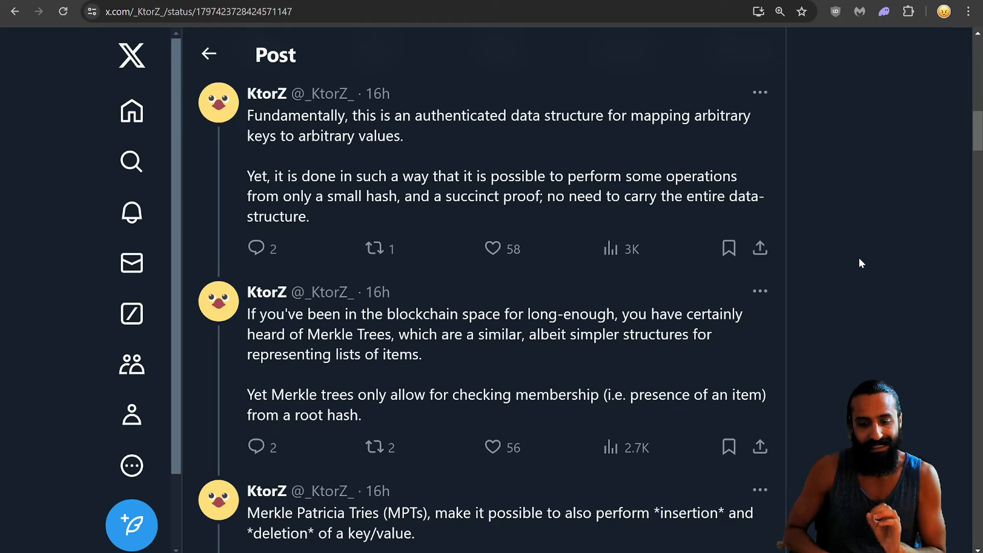
Scroll down the thread past the transaction post toward the Bitcoin block hash compression replies
scroll("down", 3)
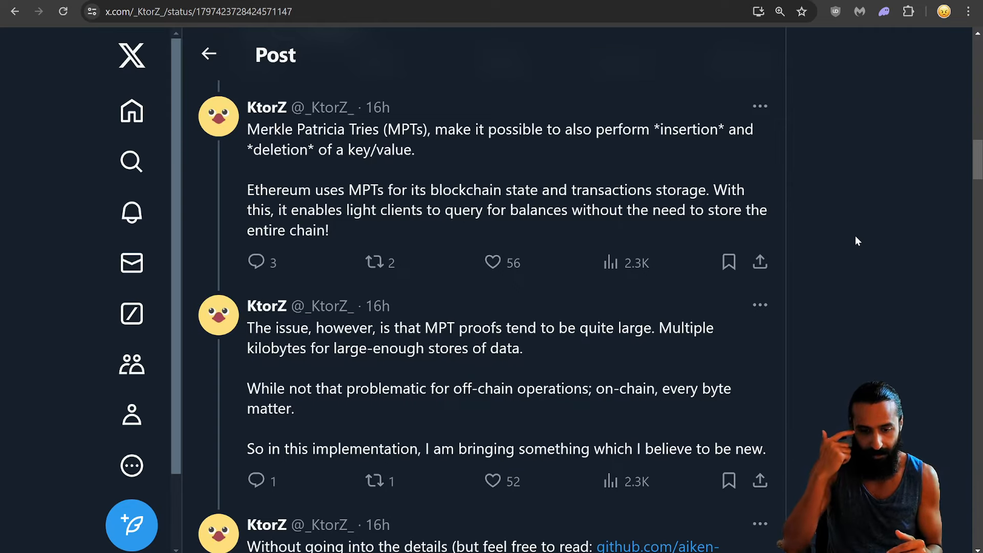
scroll("down", 3)
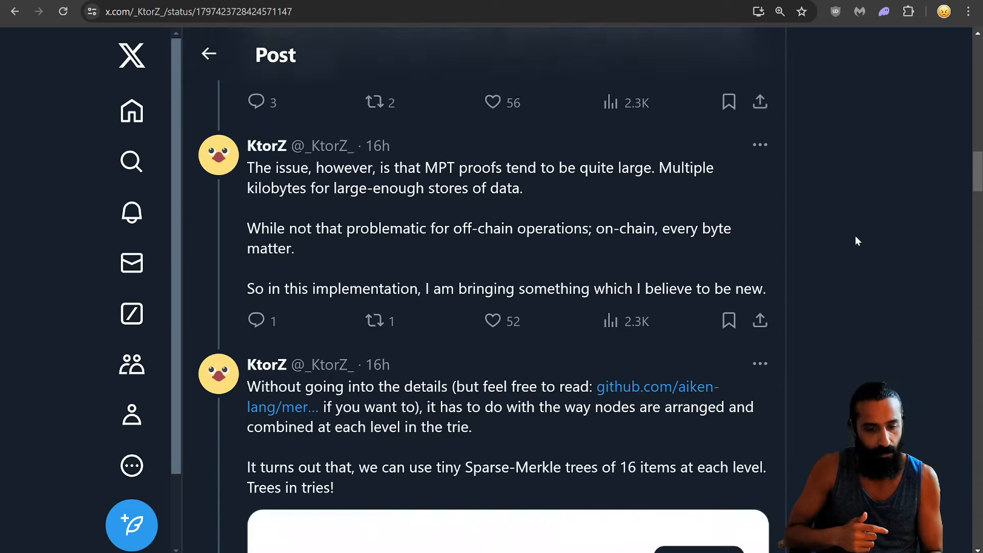
scroll("down", 3)
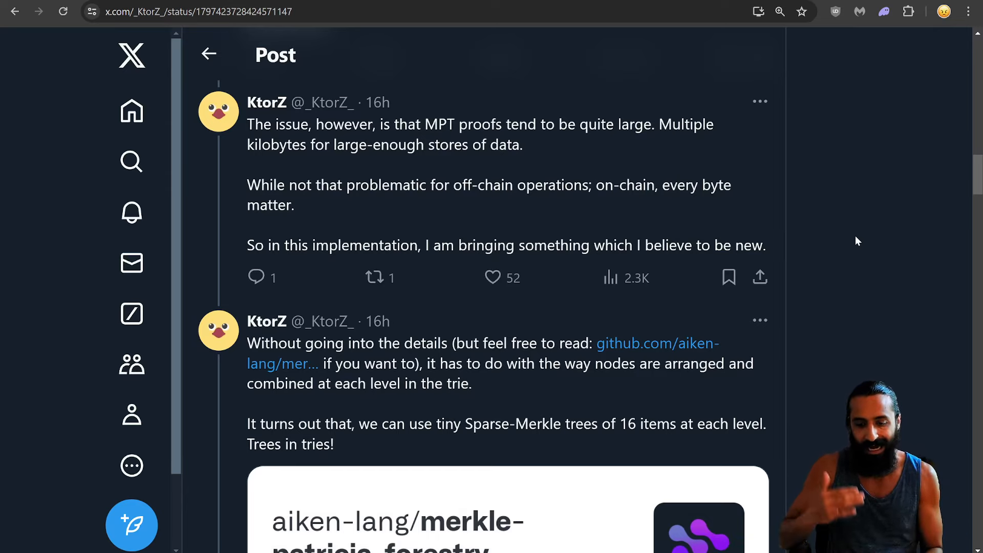
scroll("down", 3)
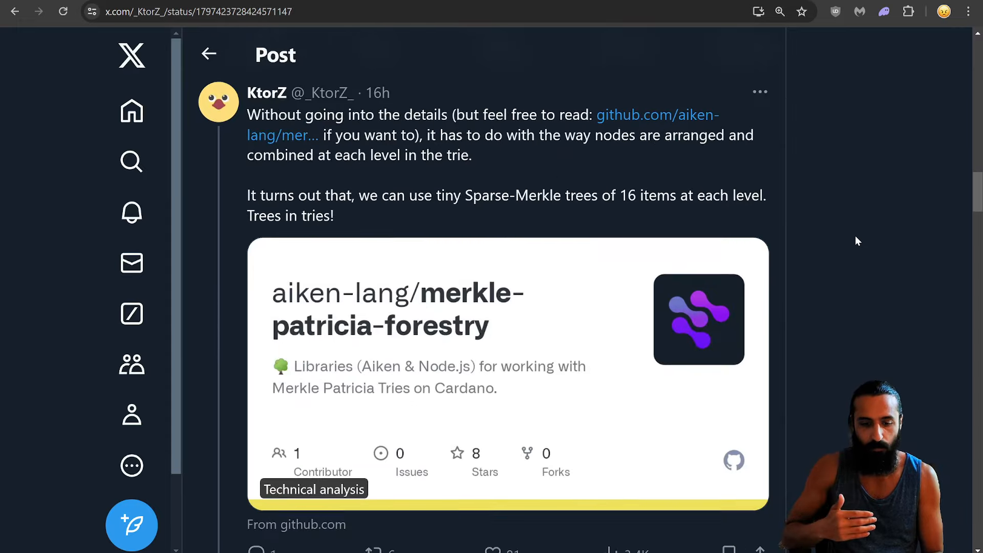
scroll("down", 3)
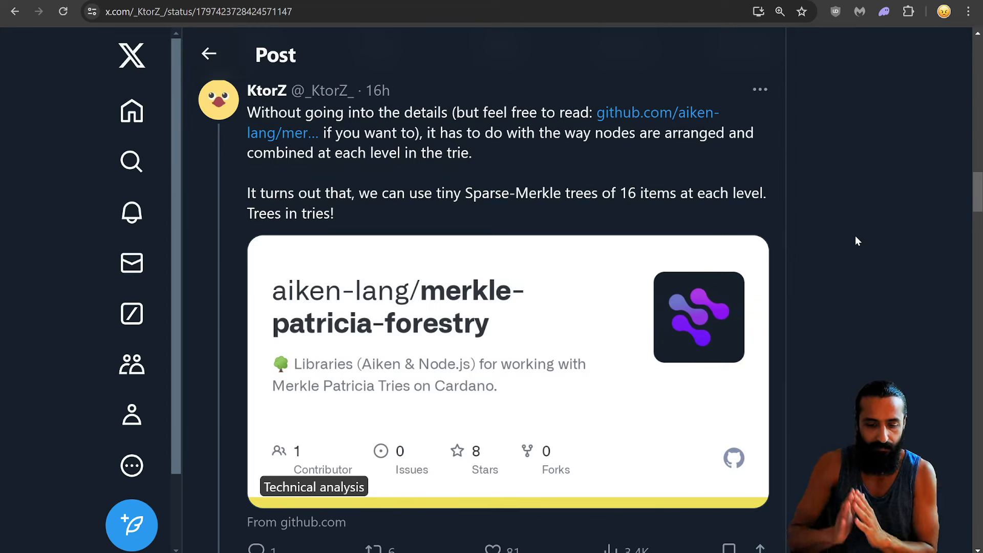
Continue scrolling until the 26-line Aiken validator code block is in view
scroll("down", 3)
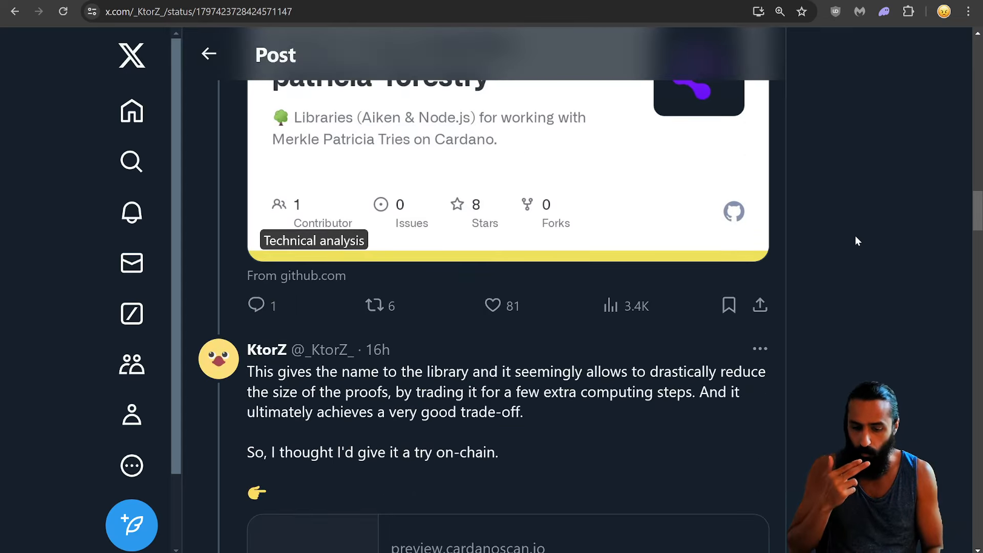
scroll("down", 3)
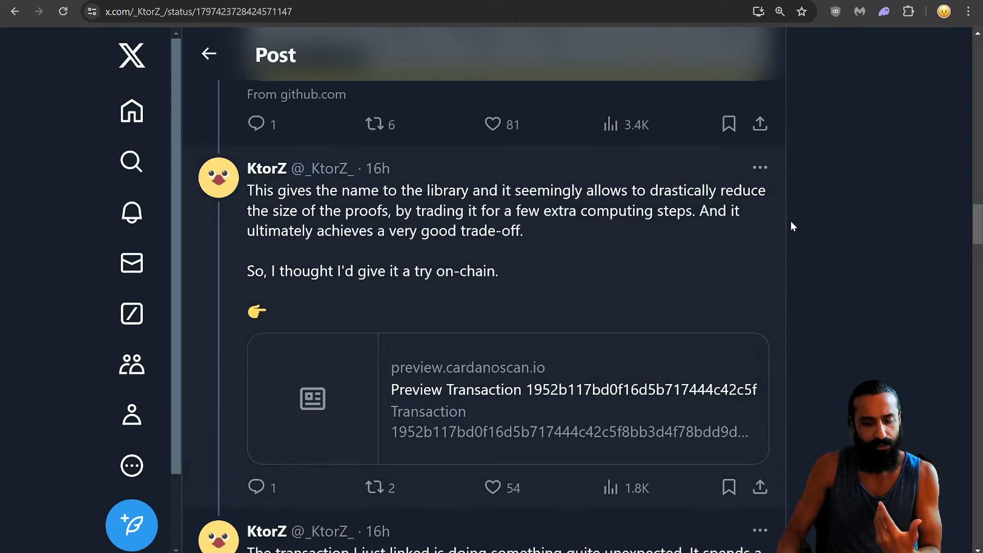
mouse_move(904, 304)
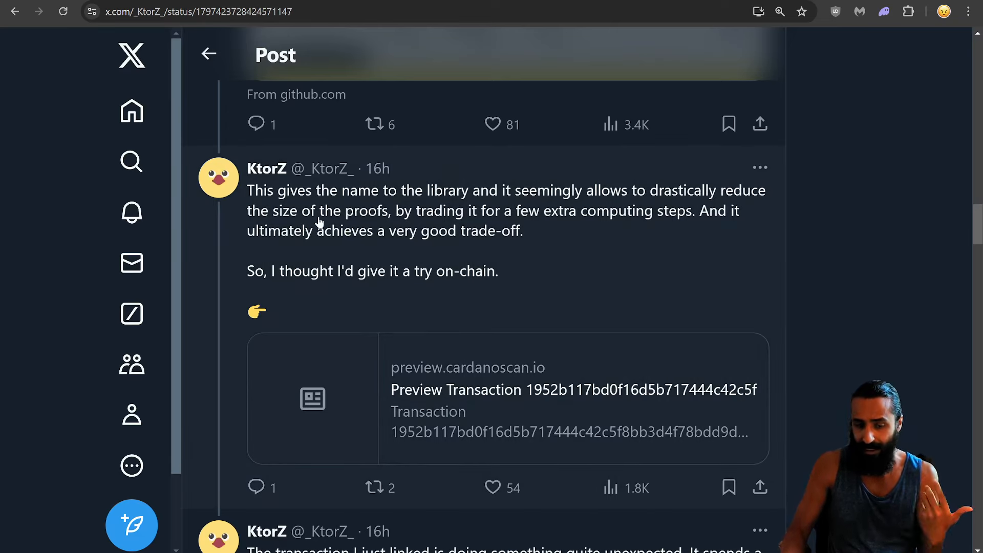
mouse_move(870, 282)
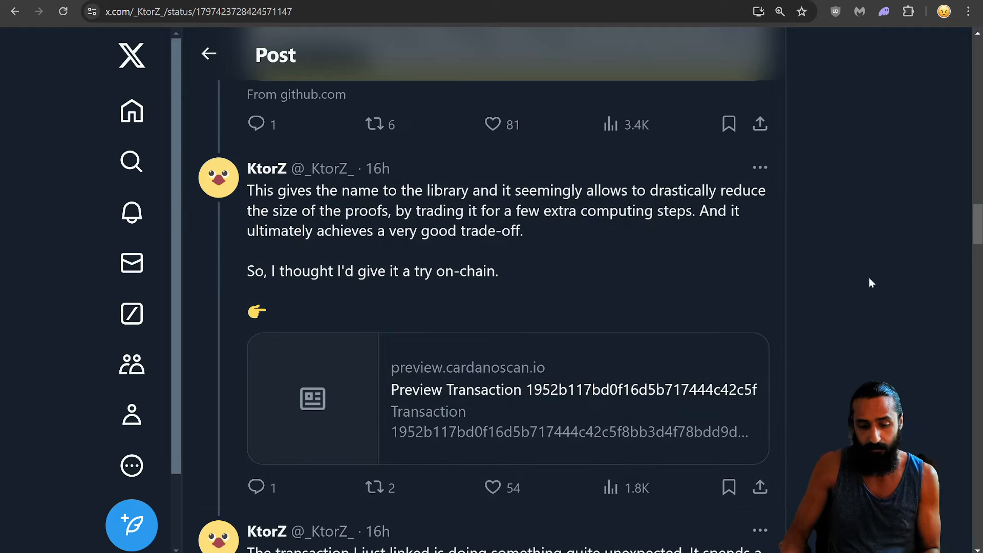
scroll("down", 3)
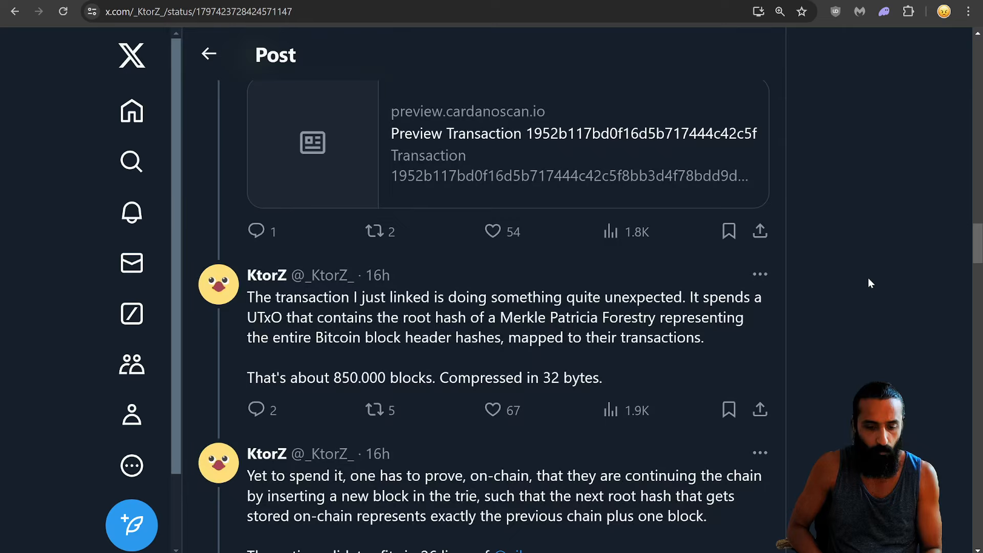
scroll("down", 3)
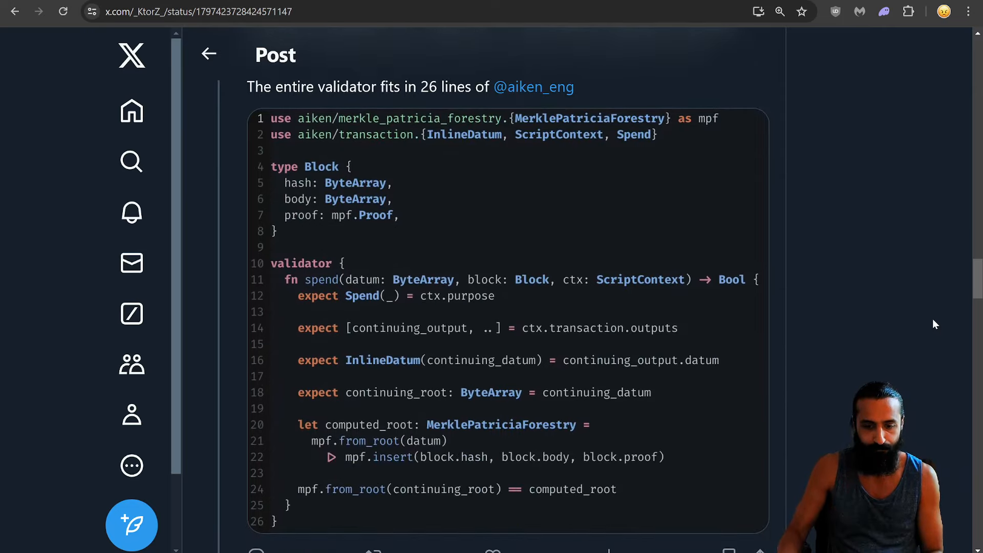
Scroll past the code to the replies on the 5-step proof, trustless bridges and on-chain key/value stores
scroll("down", 3)
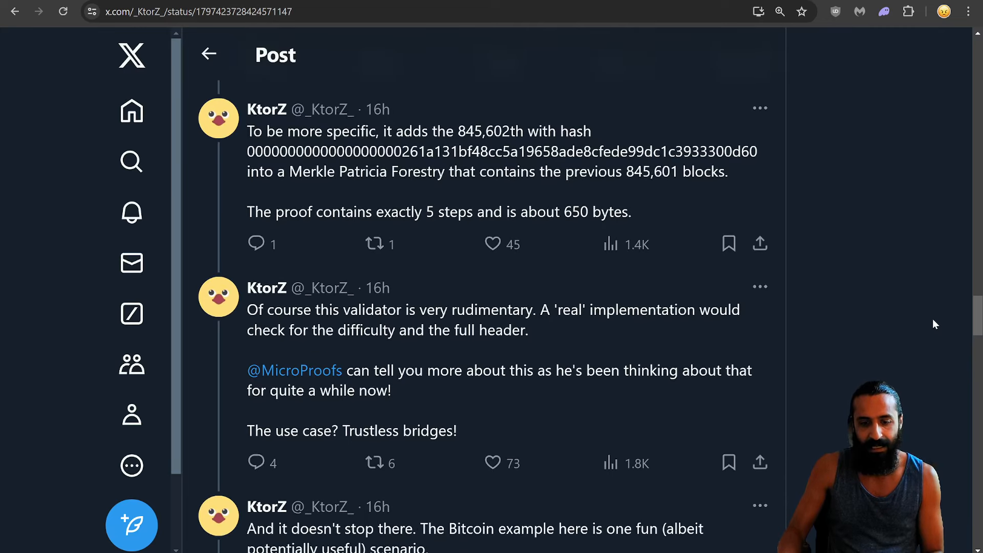
scroll("down", 3)
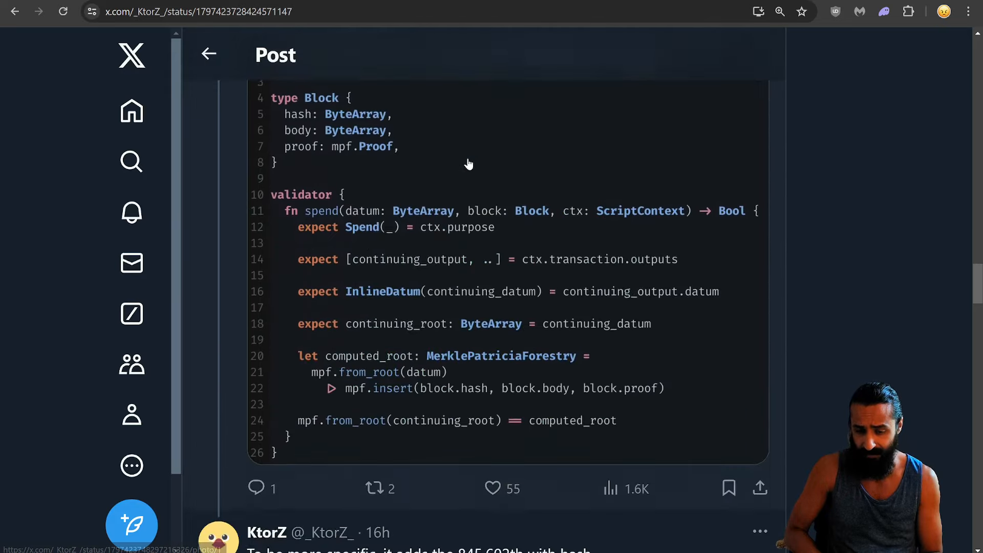
scroll("down", 3)
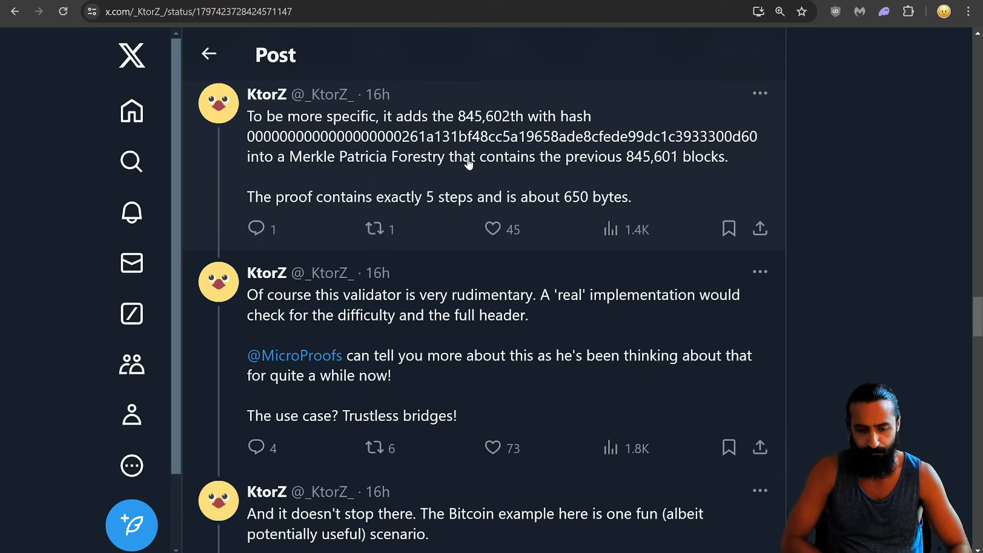
scroll("down", 3)
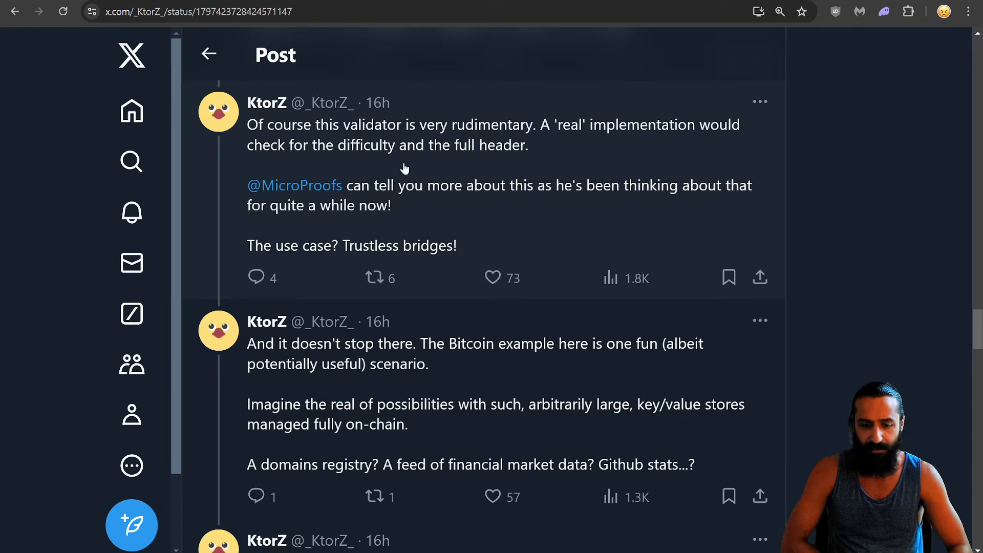
mouse_move(839, 139)
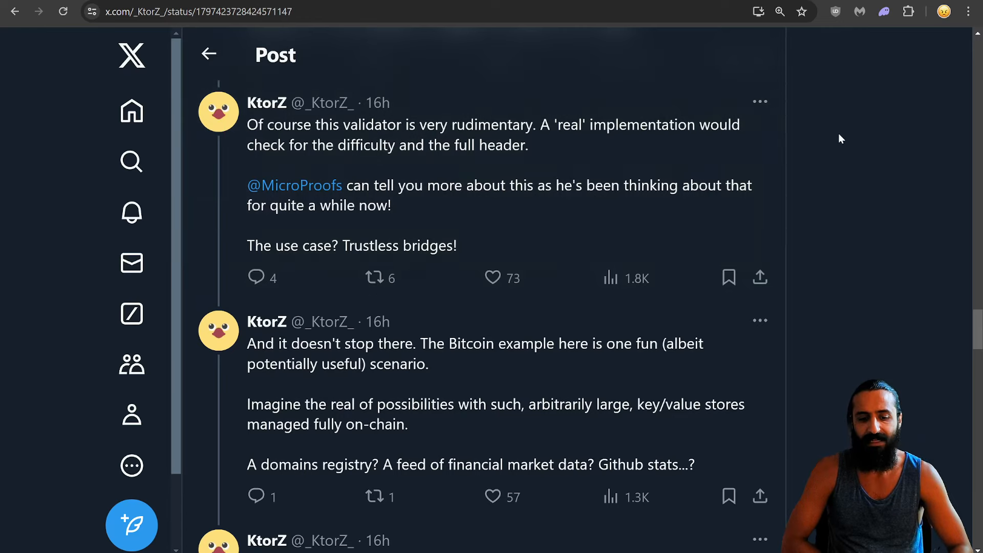
mouse_move(869, 171)
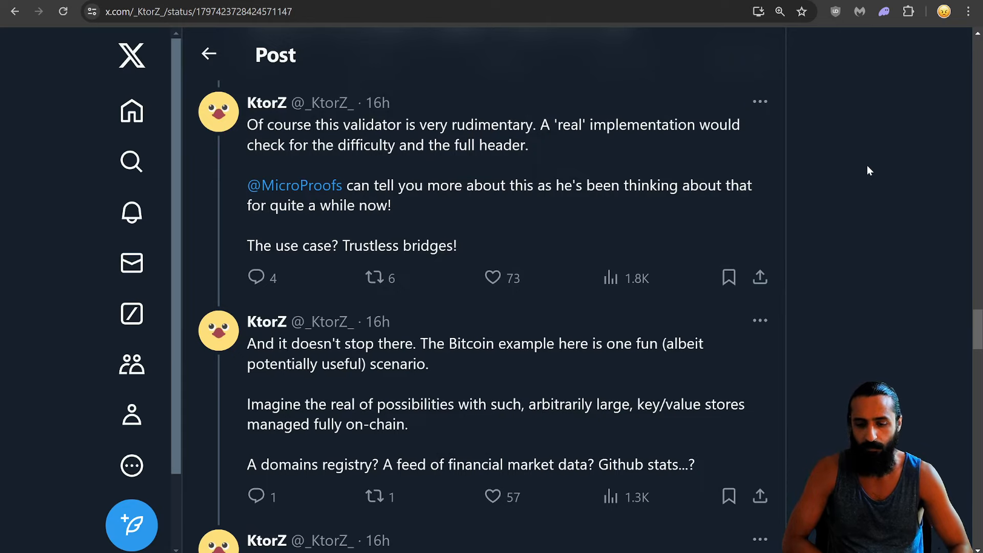
Scroll on to the reply about institutions publishing large datasets as root-hash oracles
scroll("down", 3)
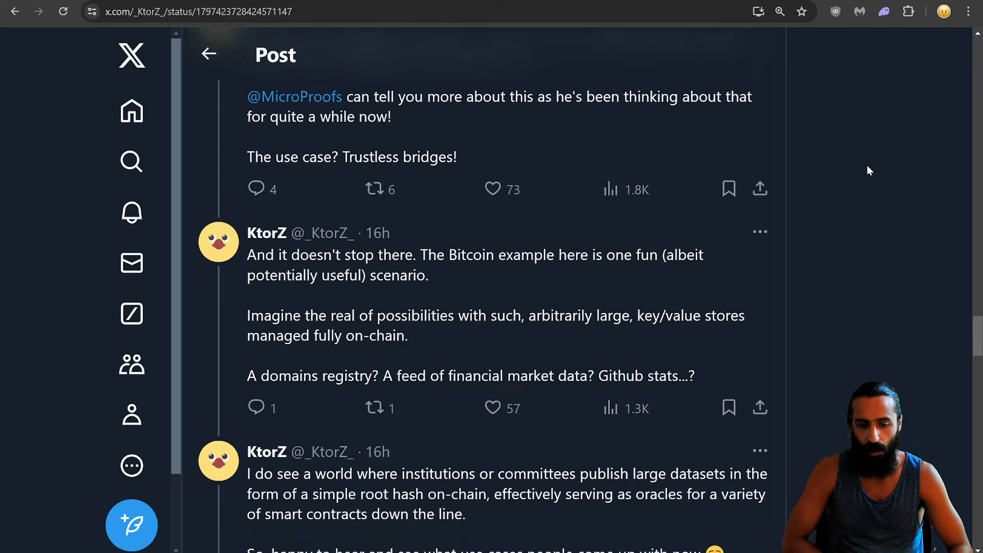
scroll("down", 3)
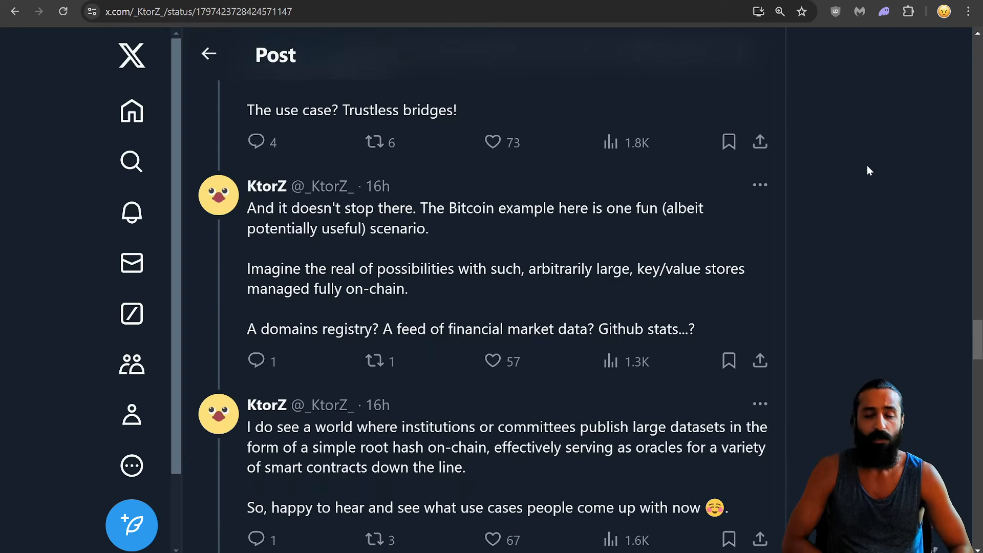
scroll("up", 3)
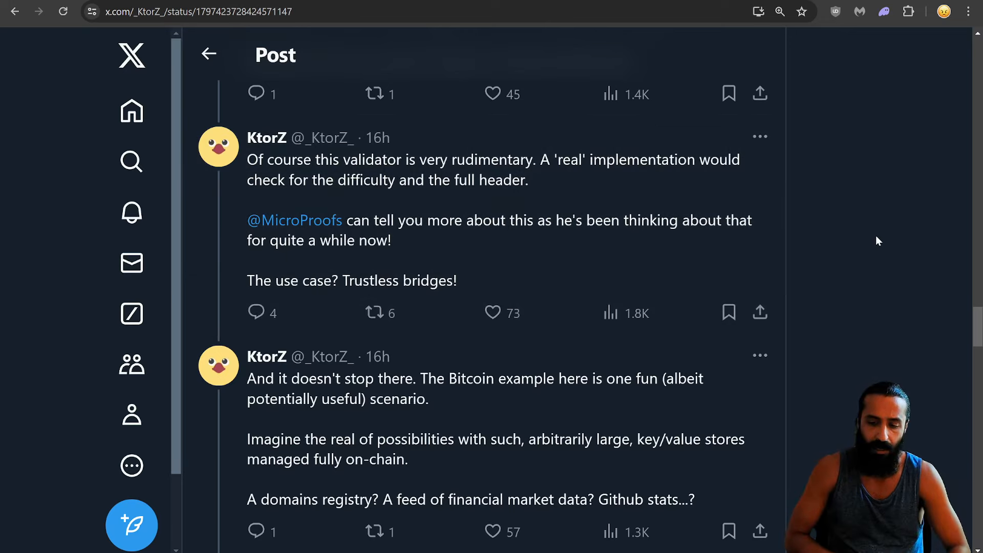
mouse_move(909, 297)
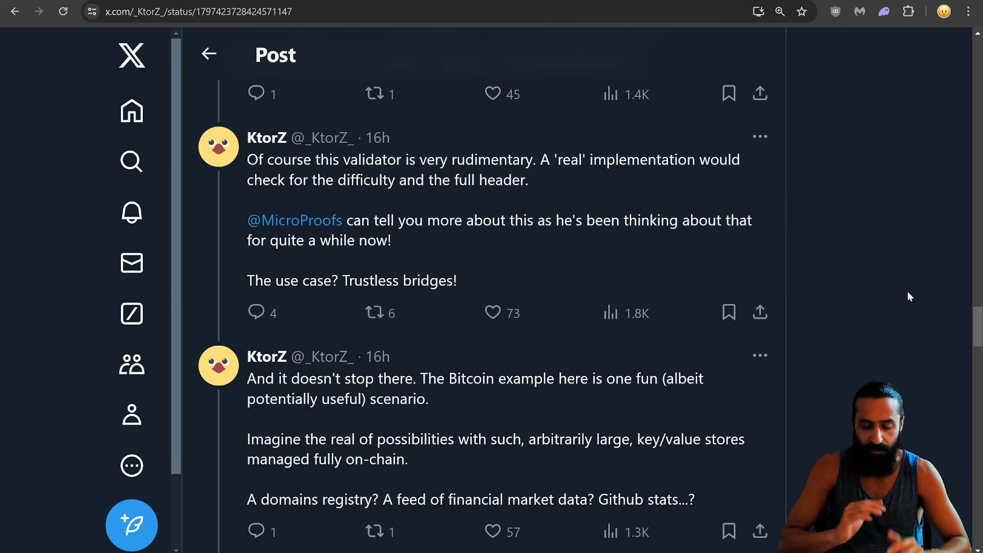
scroll("down", 3)
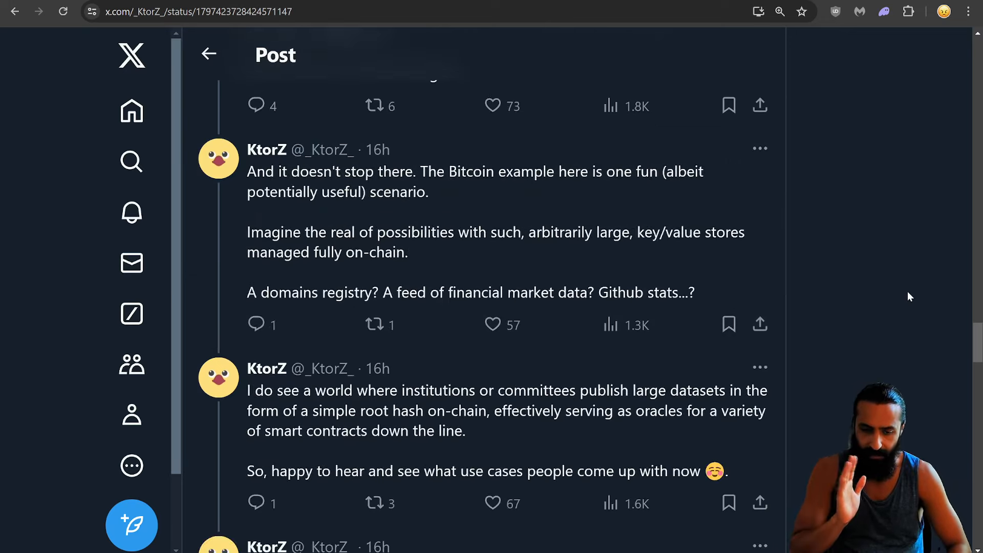
scroll("down", 3)
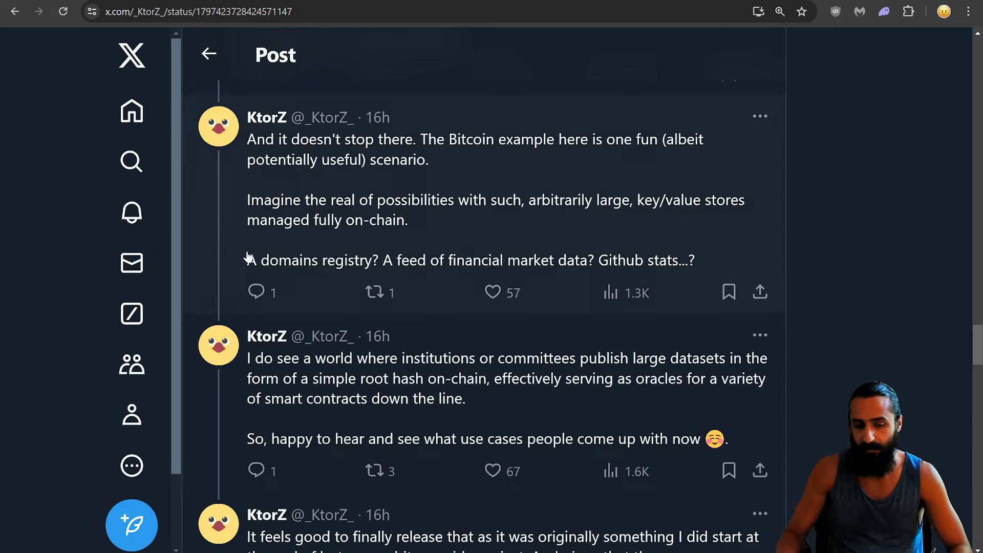
Read the thread's final open-sourcing reply, then scroll back to the opening Bitcoin-on-Cardano post
scroll("down", 3)
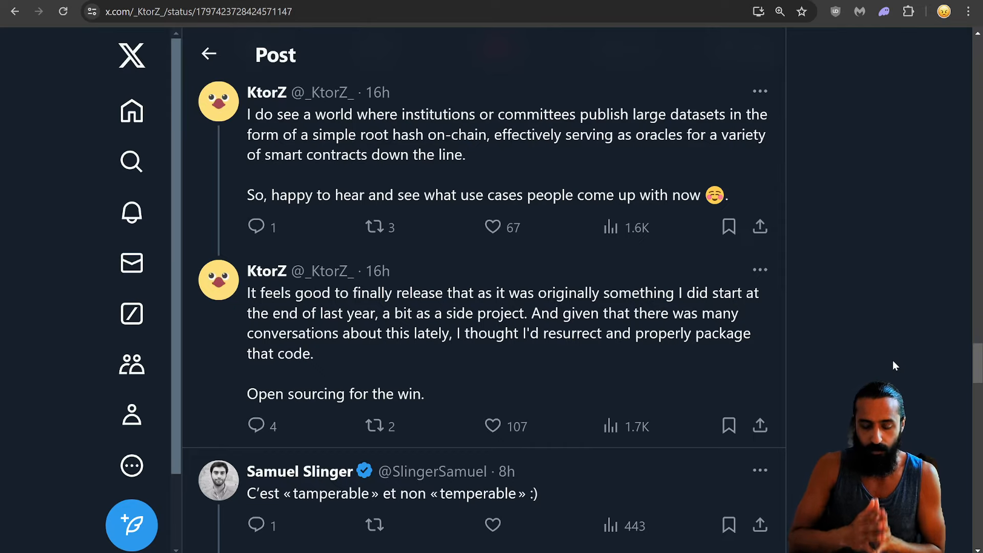
scroll("up", 3)
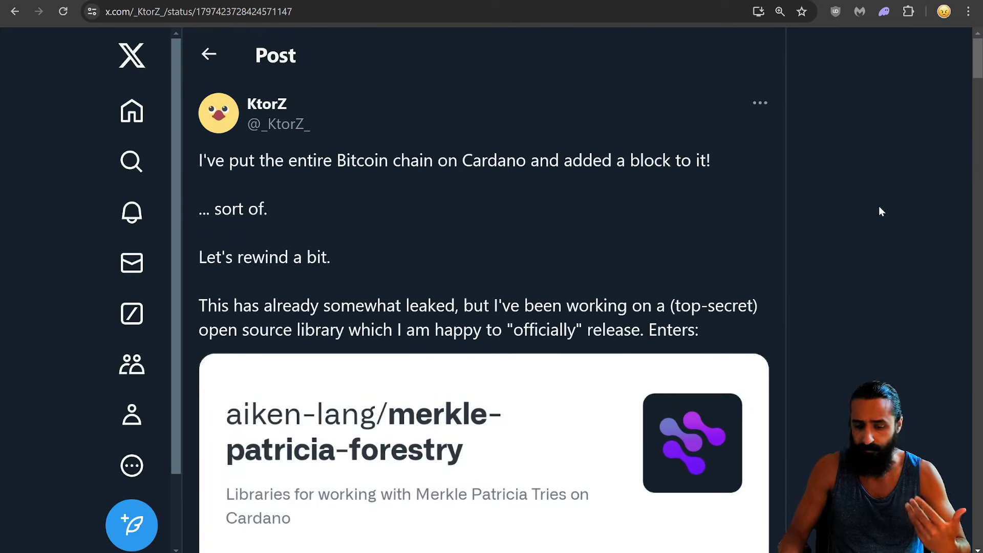
mouse_move(859, 226)
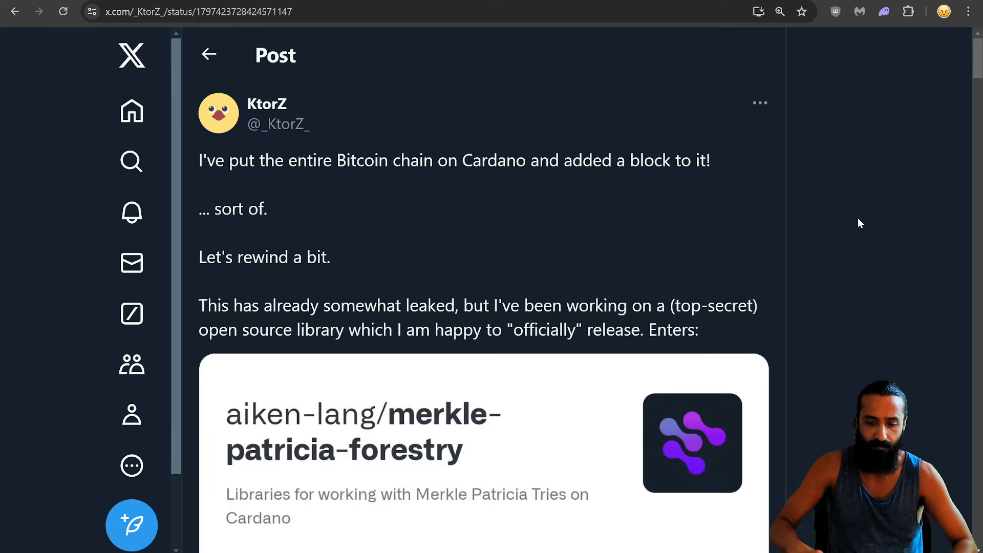
Scroll down the thread to the post on 850,000 Bitcoin blocks compressed into 32 bytes
scroll("down", 3)
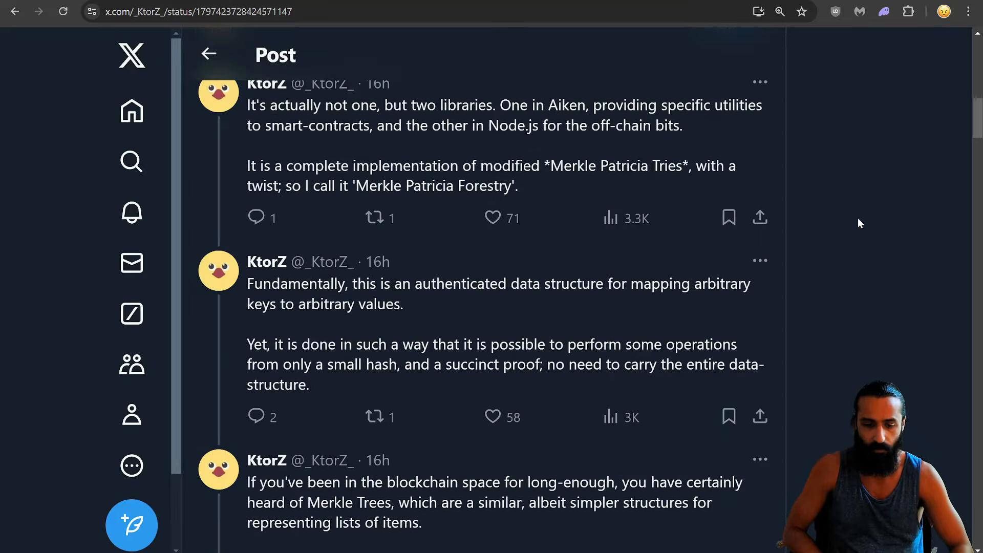
scroll("down", 3)
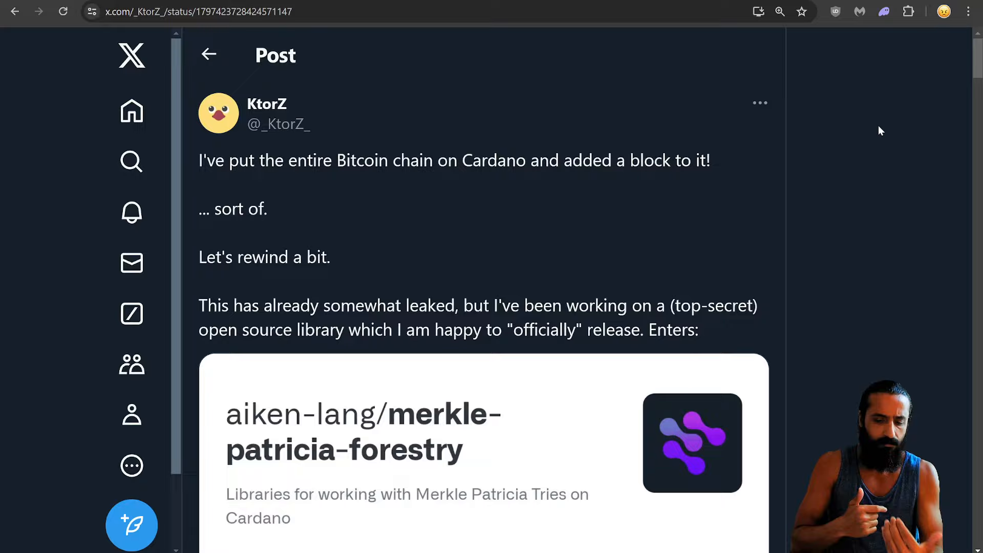
scroll("down", 3)
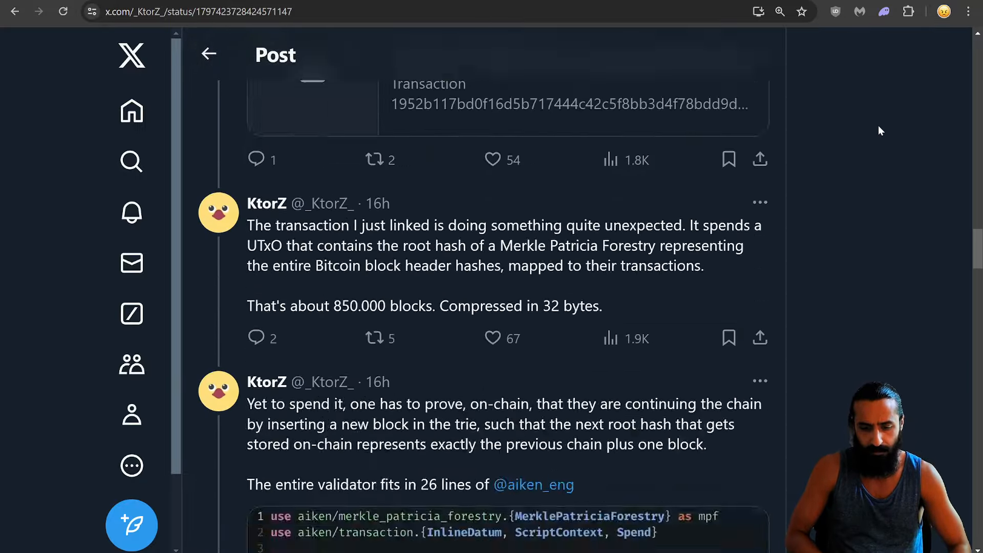
scroll("down", 3)
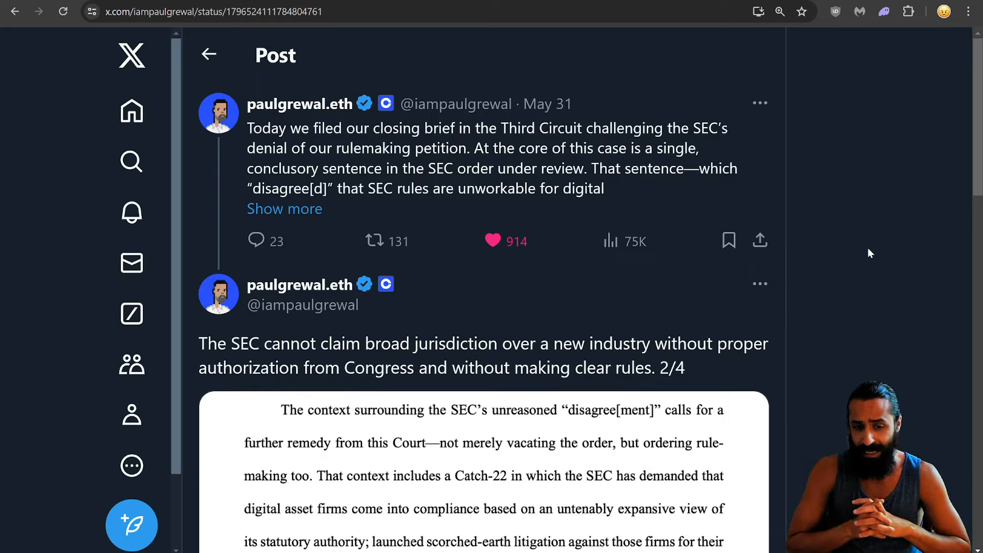
mouse_move(300, 104)
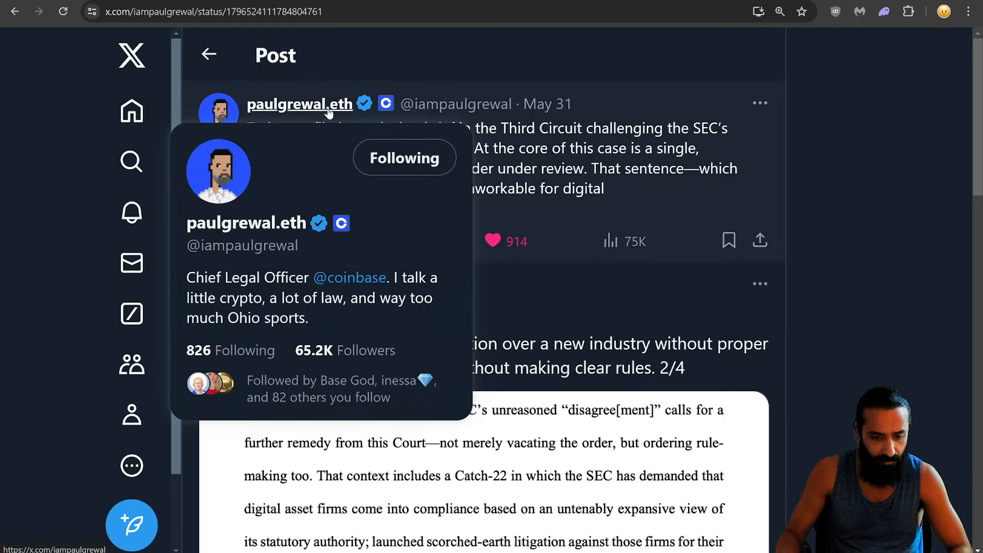
mouse_move(811, 183)
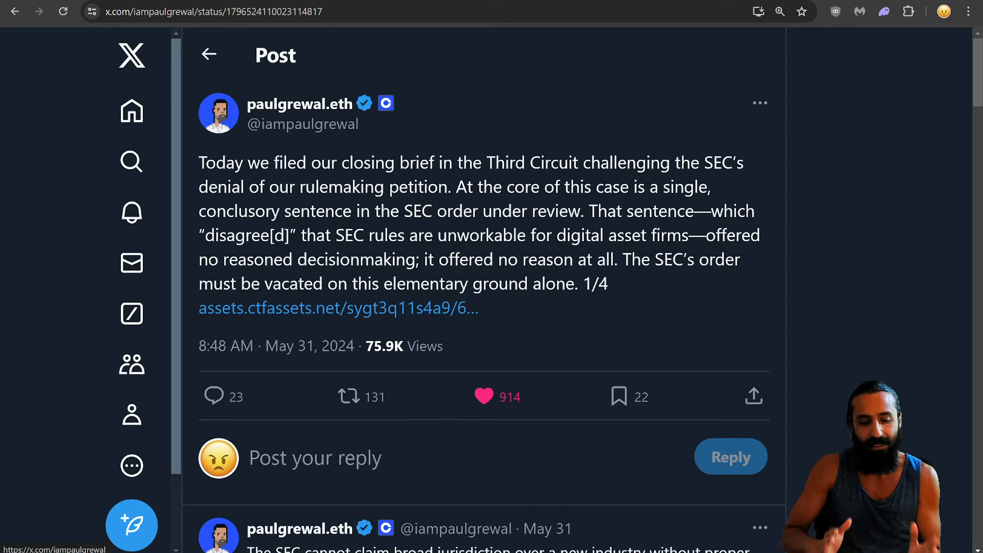
mouse_move(697, 280)
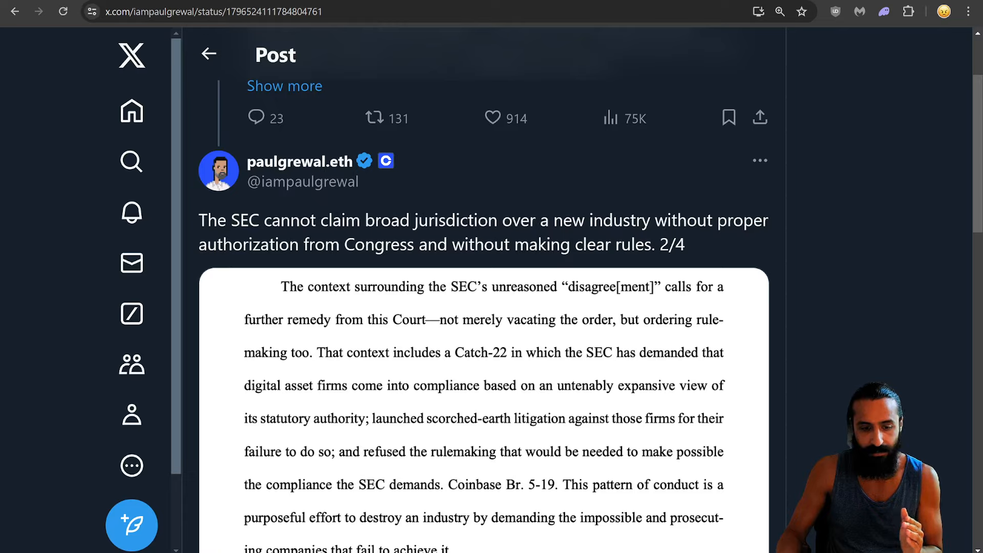
scroll("down", 3)
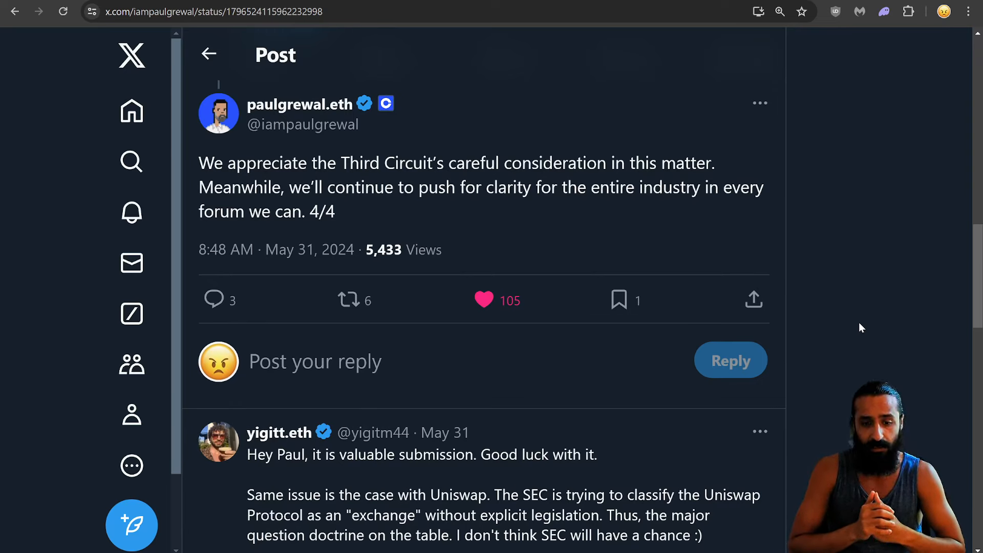
mouse_move(812, 331)
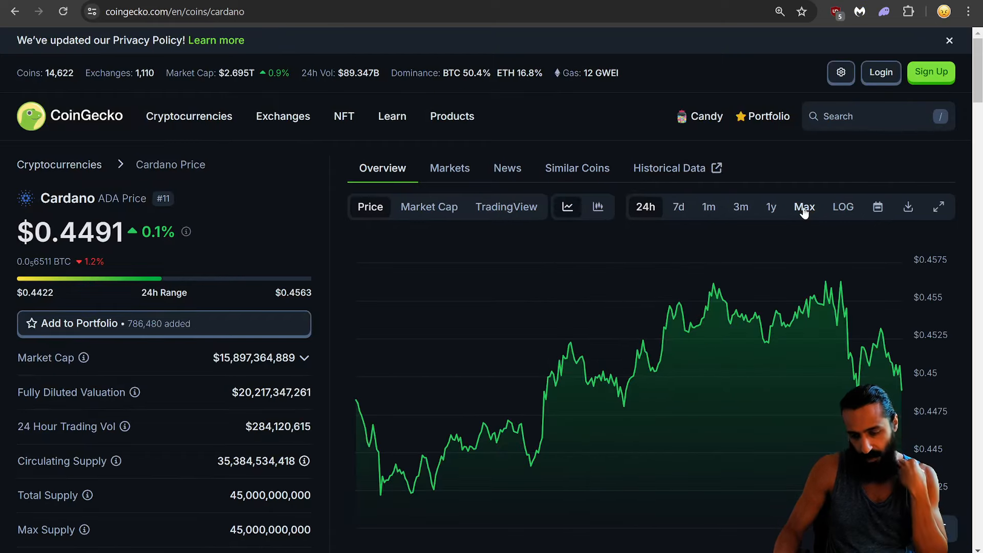
View Cardano's price chart over 1 year, then narrow it to the 3-month range
left_click(769, 207)
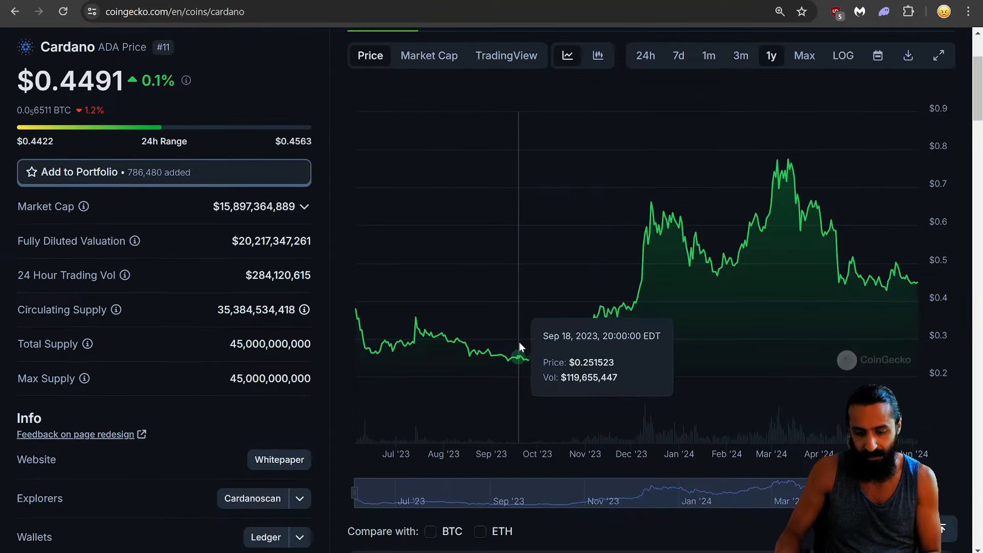
mouse_move(896, 311)
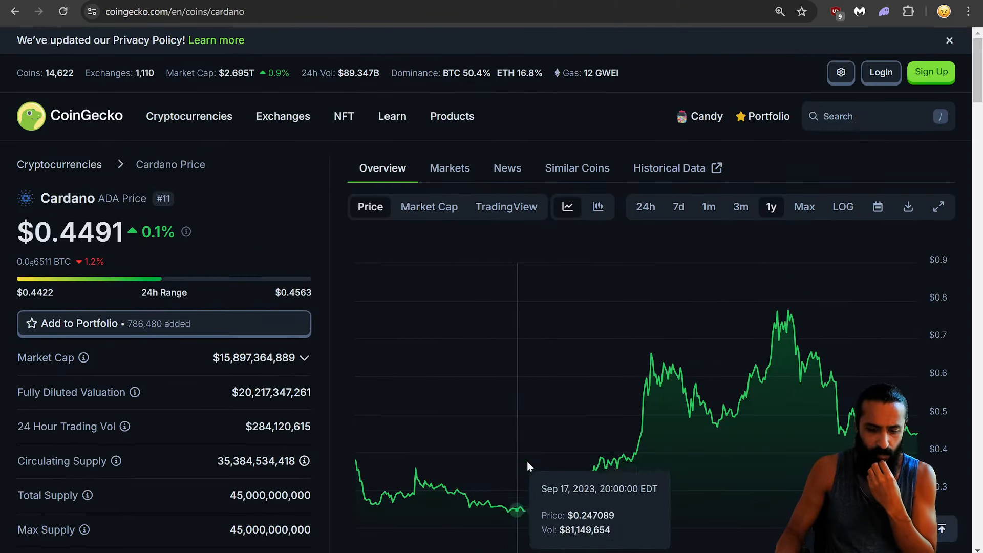
left_click(740, 206)
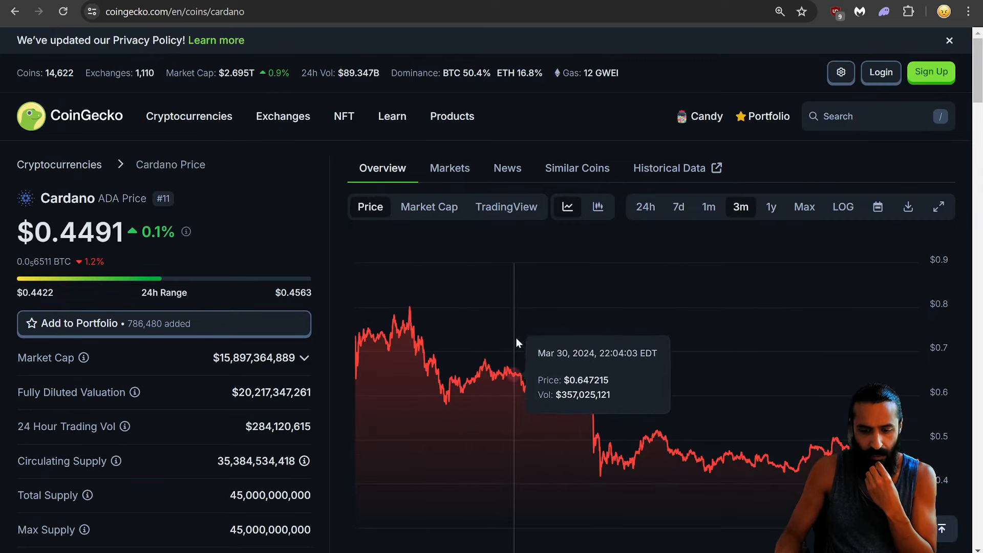
mouse_move(604, 345)
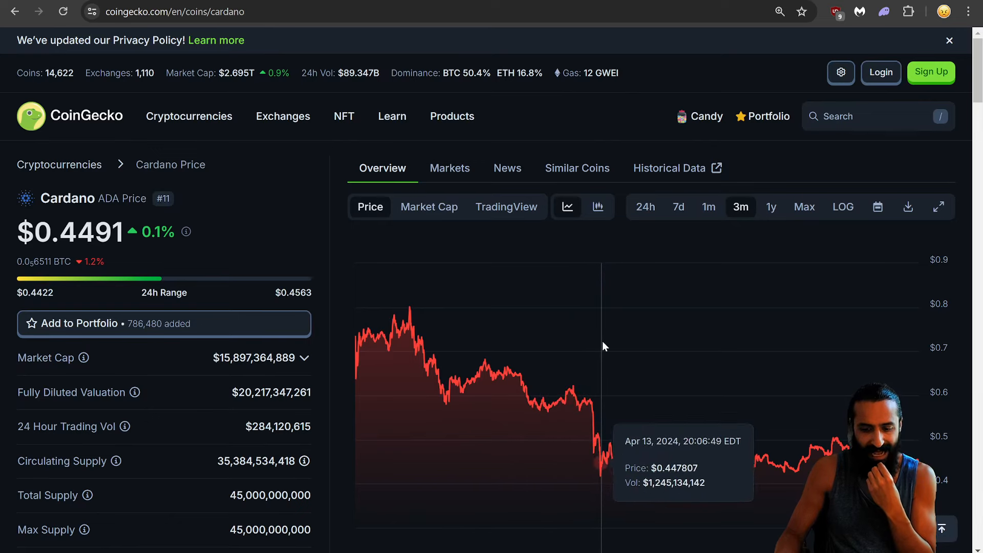
mouse_move(607, 345)
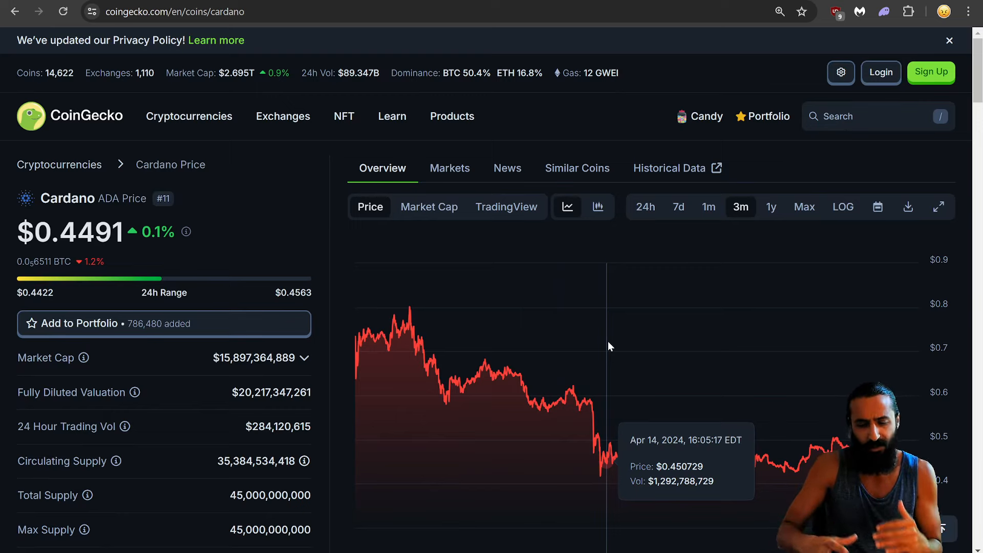
mouse_move(837, 279)
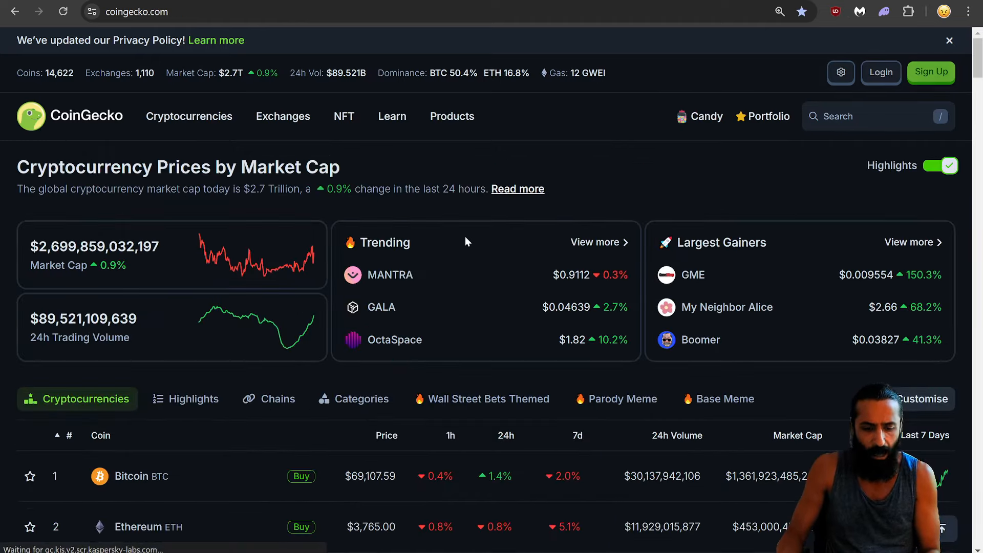
Open Bitcoin's price page from the homepage market-cap table
scroll("down", 3)
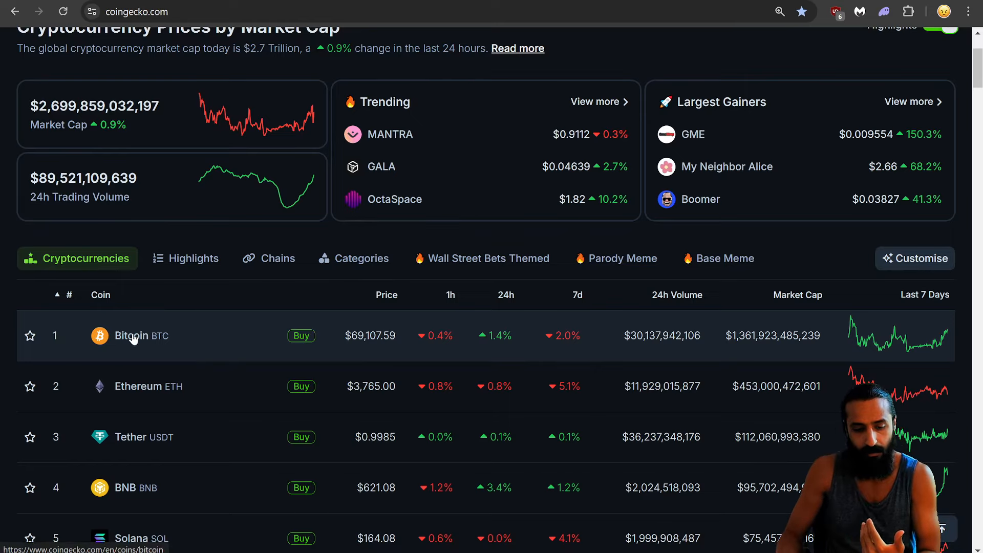
left_click(132, 336)
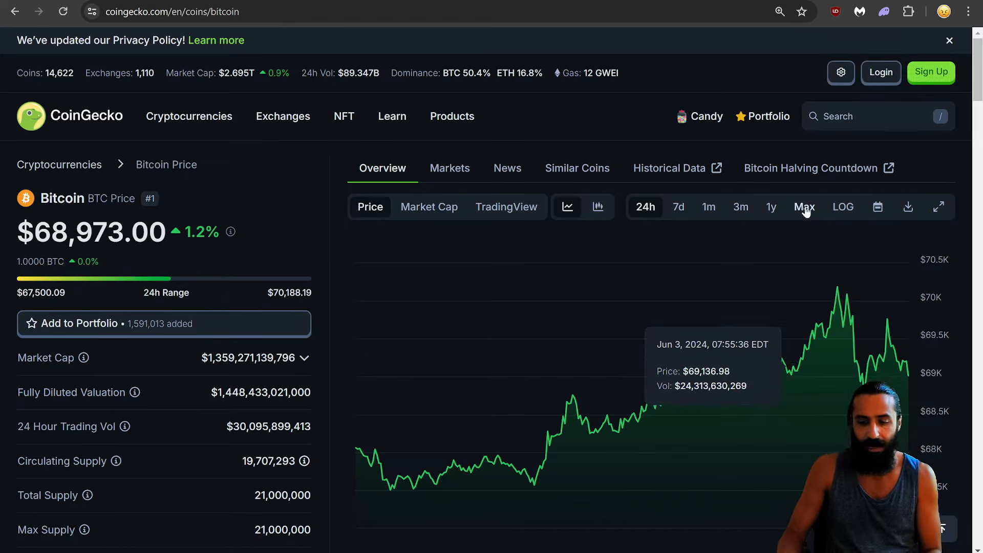
Switch the Bitcoin chart to the Max range covering 2013 to today
left_click(804, 207)
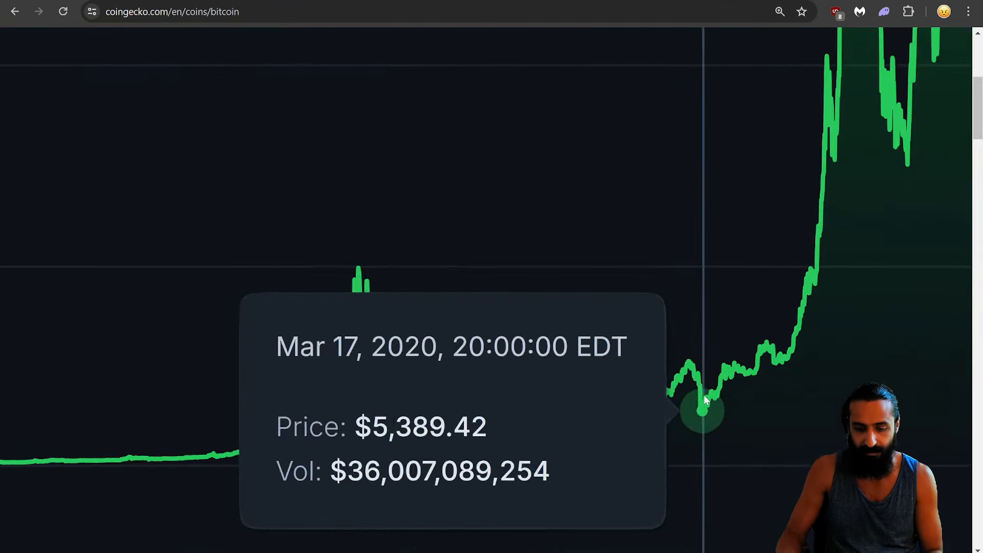
mouse_move(643, 373)
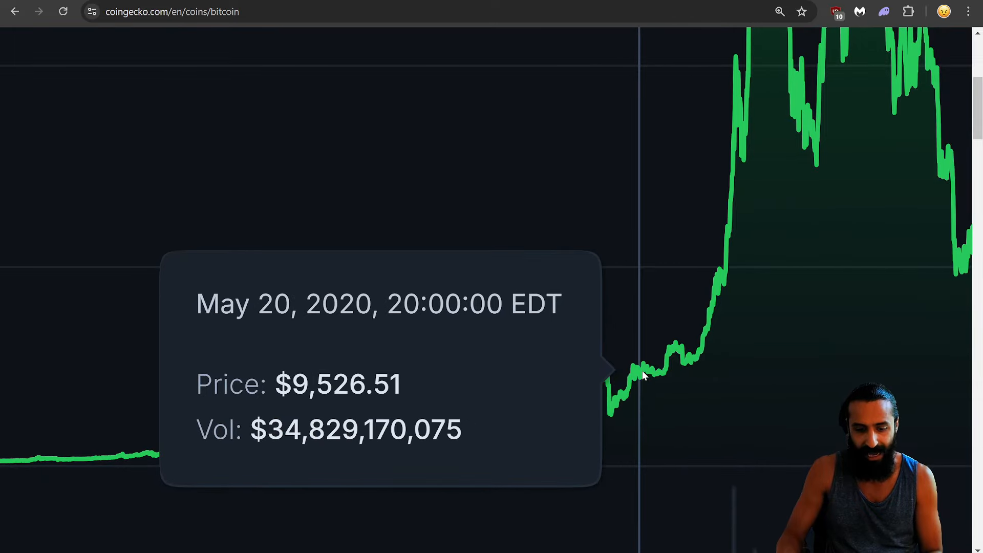
mouse_move(670, 368)
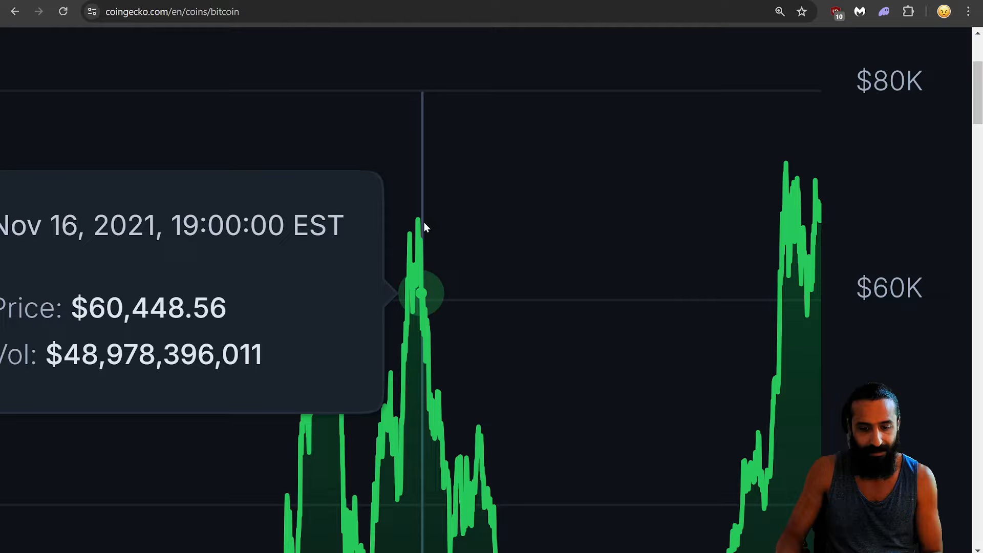
mouse_move(520, 233)
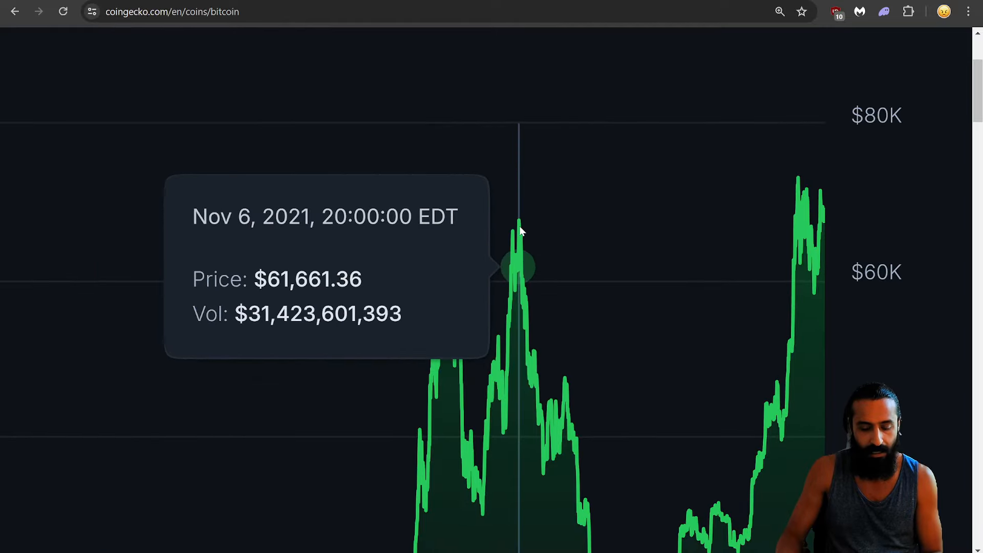
mouse_move(452, 254)
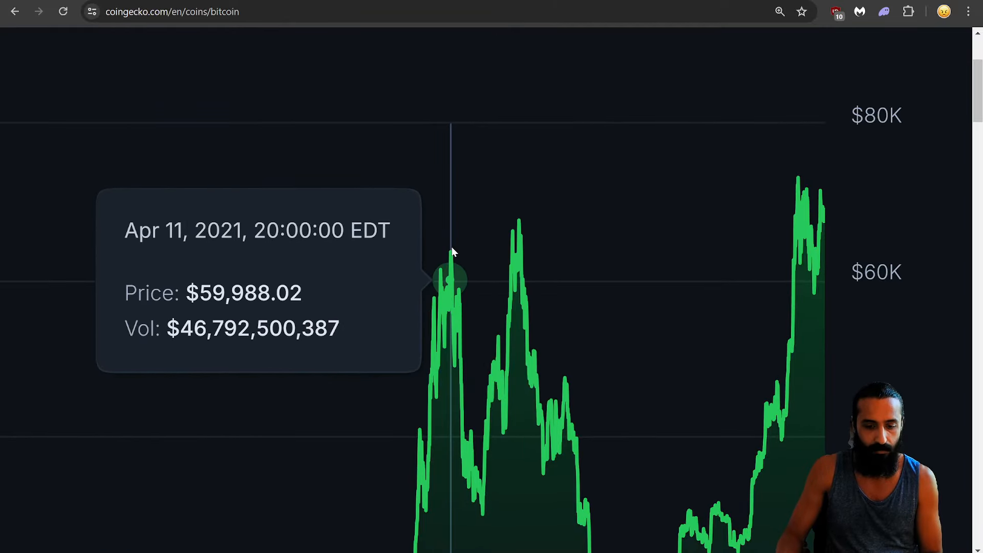
mouse_move(450, 257)
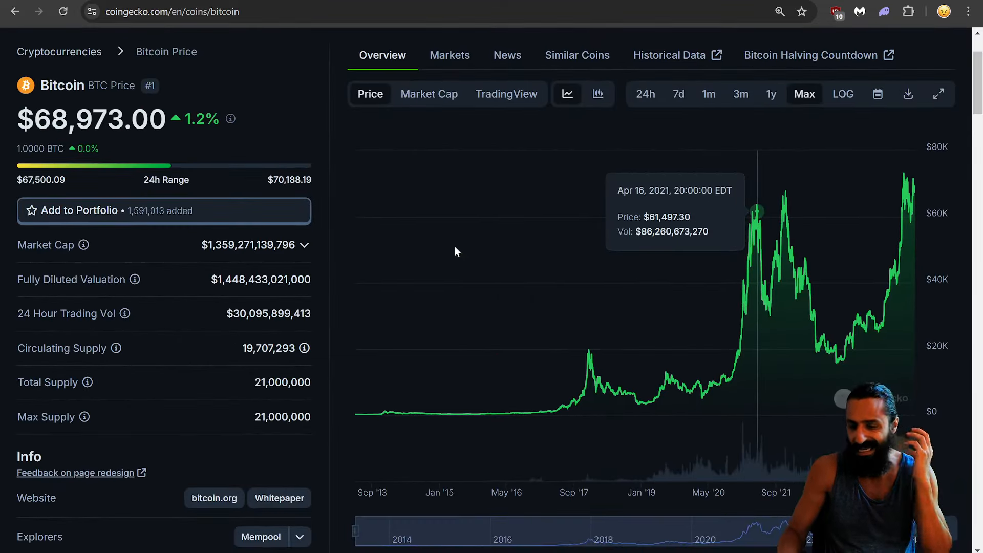
mouse_move(337, 268)
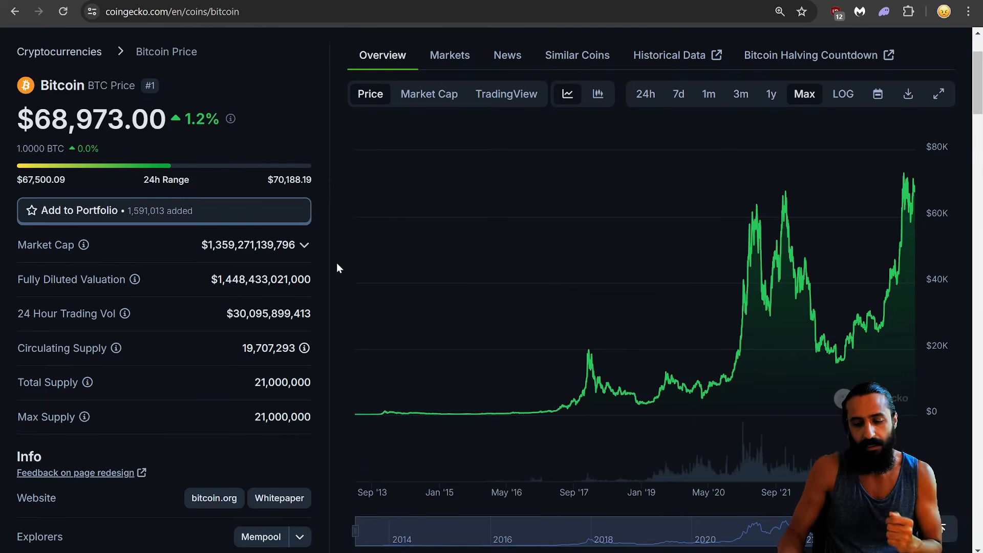